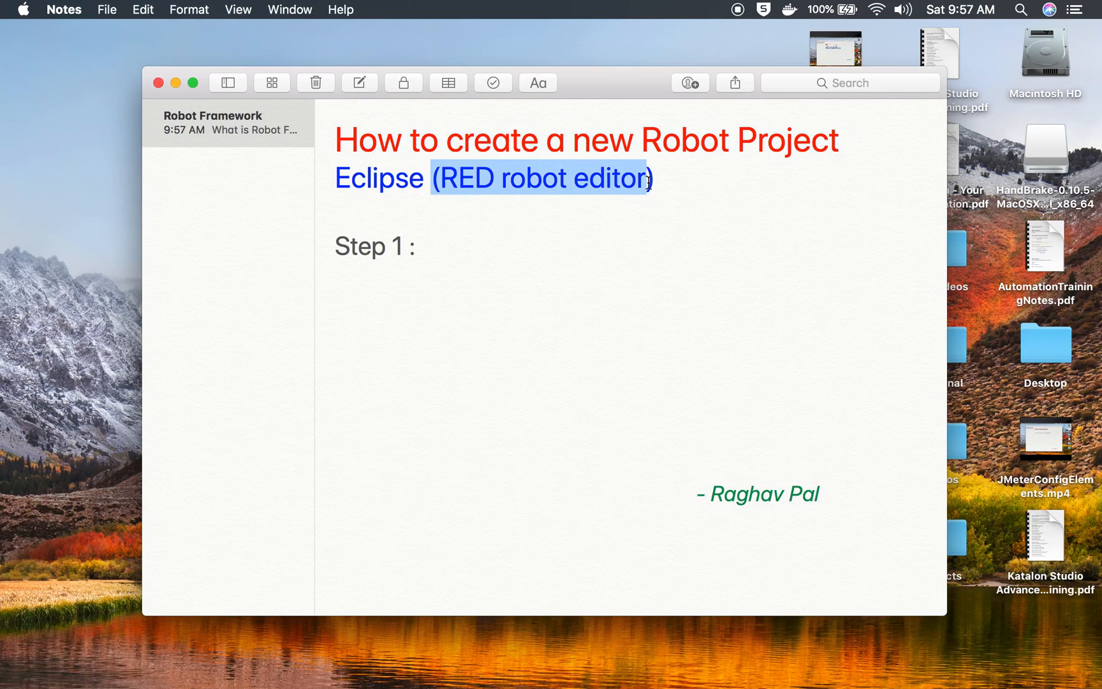
Step: Type 'Step 1 : Eclipse > Windows > Perspective > Open Perspective > Robot' in the note
type("E")
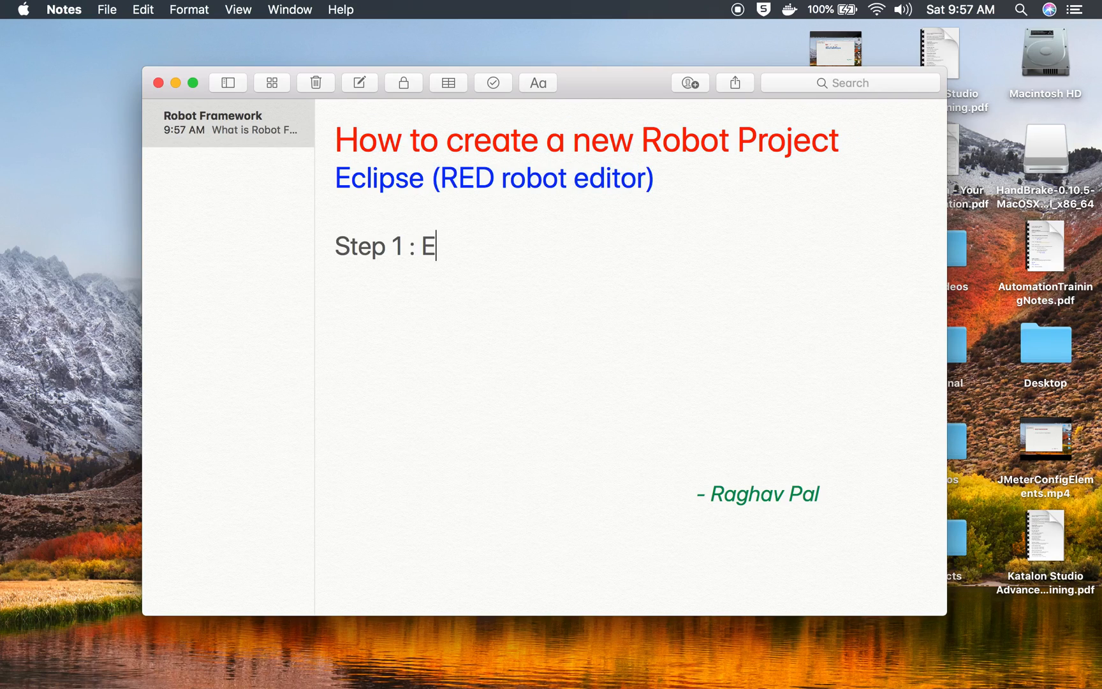
type("clipse")
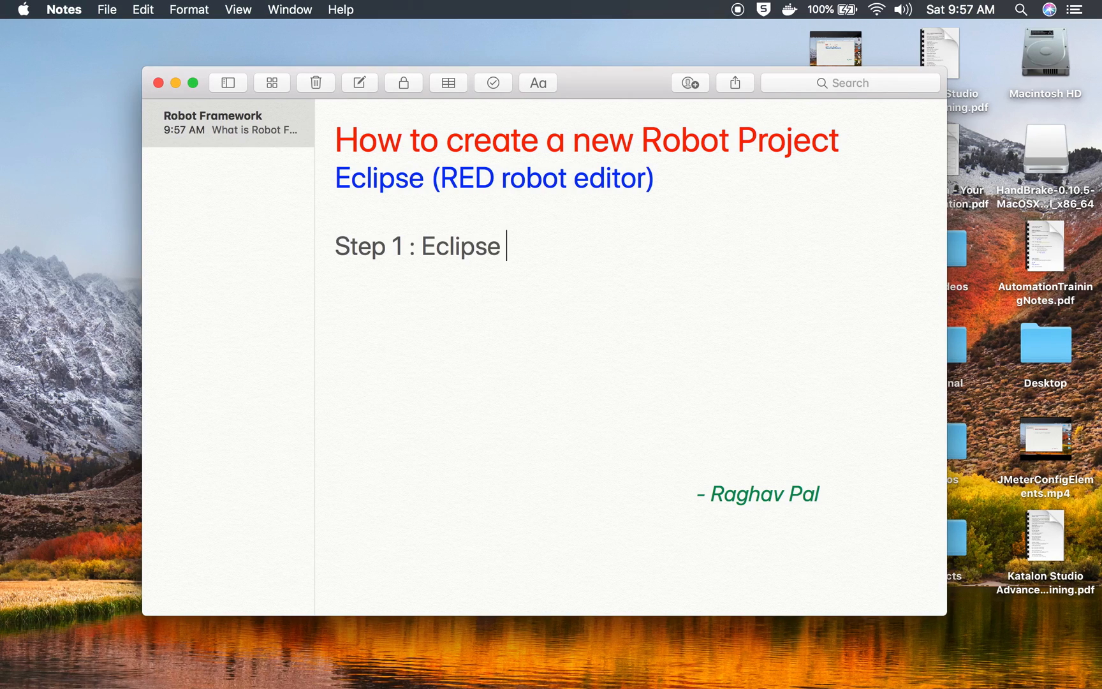
type("> Windows > Per")
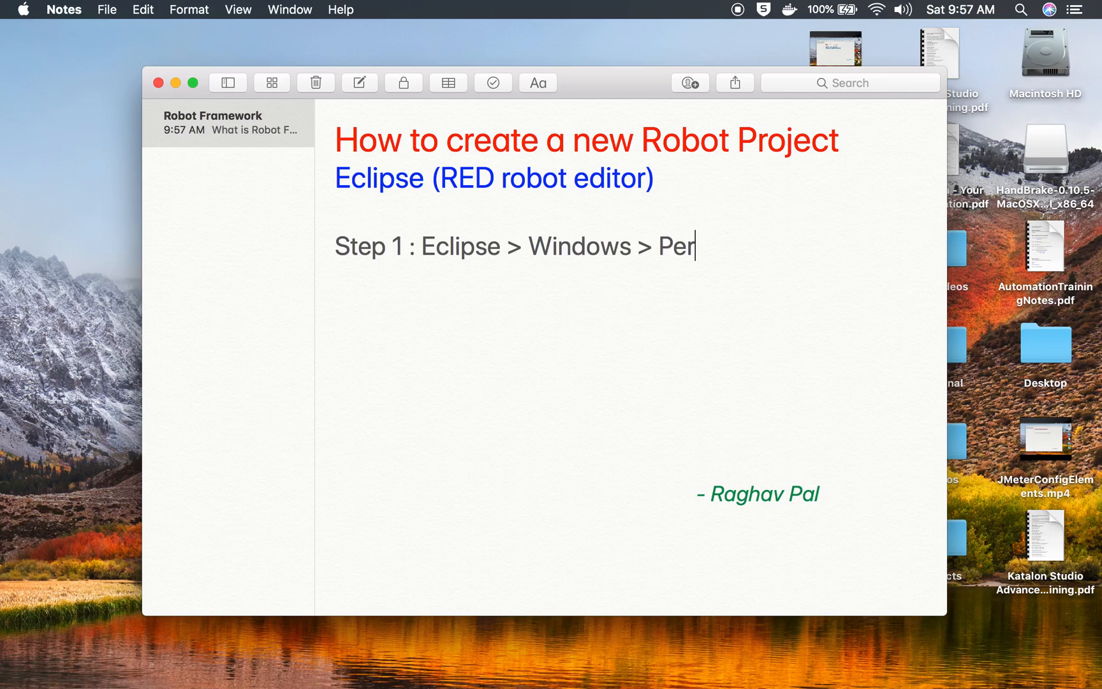
type("spective > Open Pe")
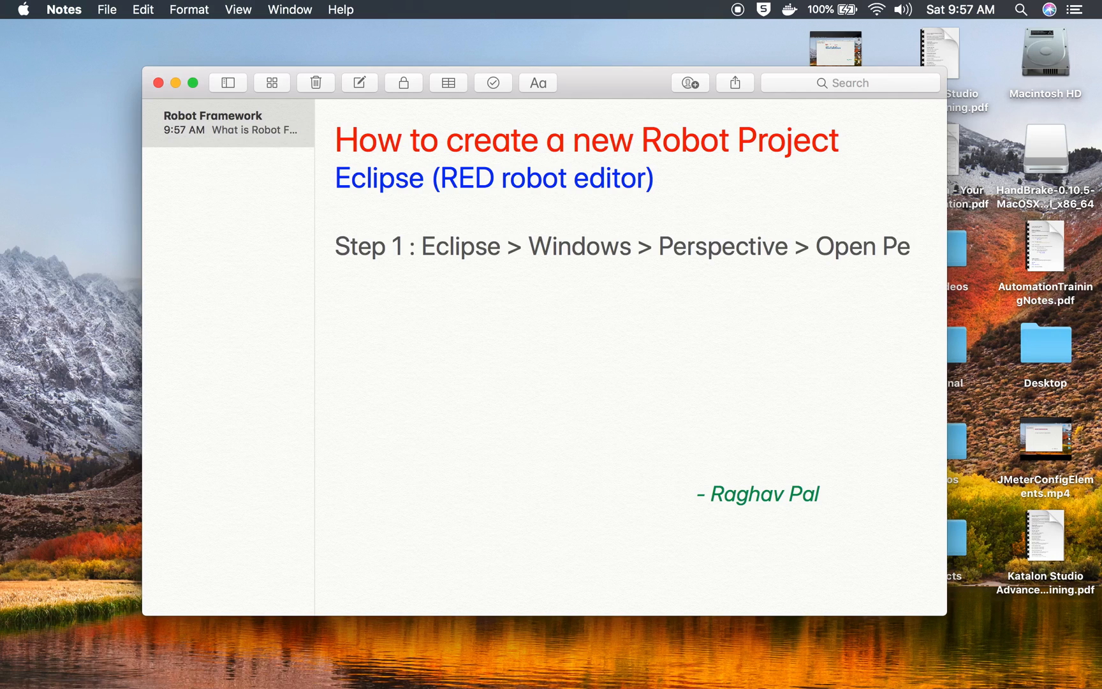
type("rspective")
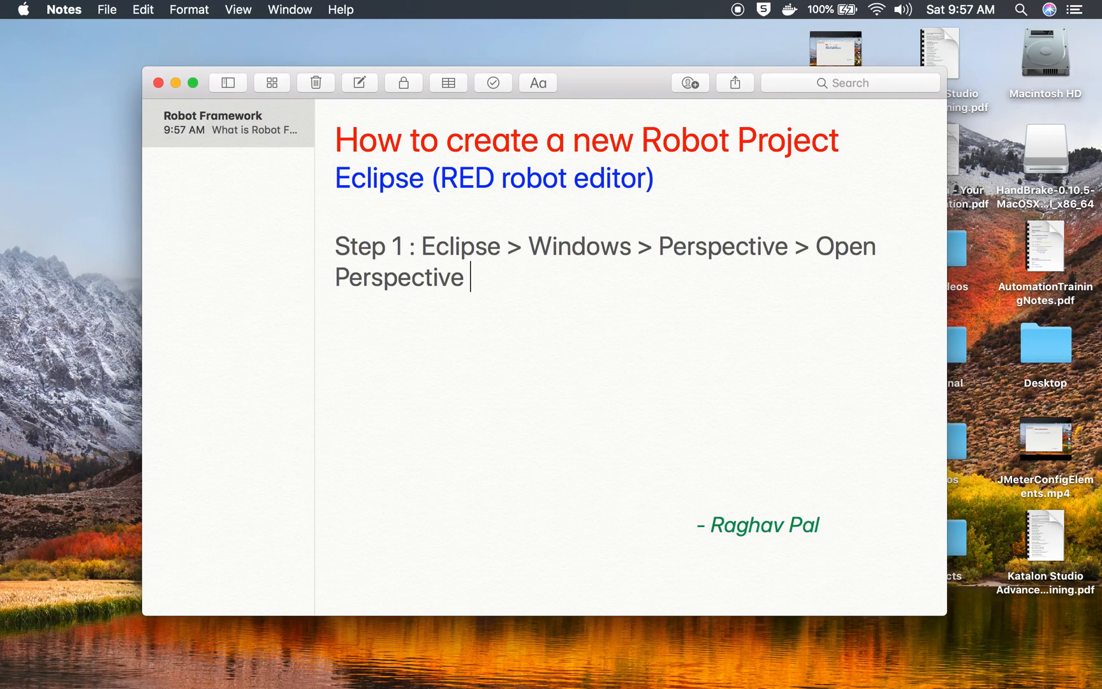
type("> Robot")
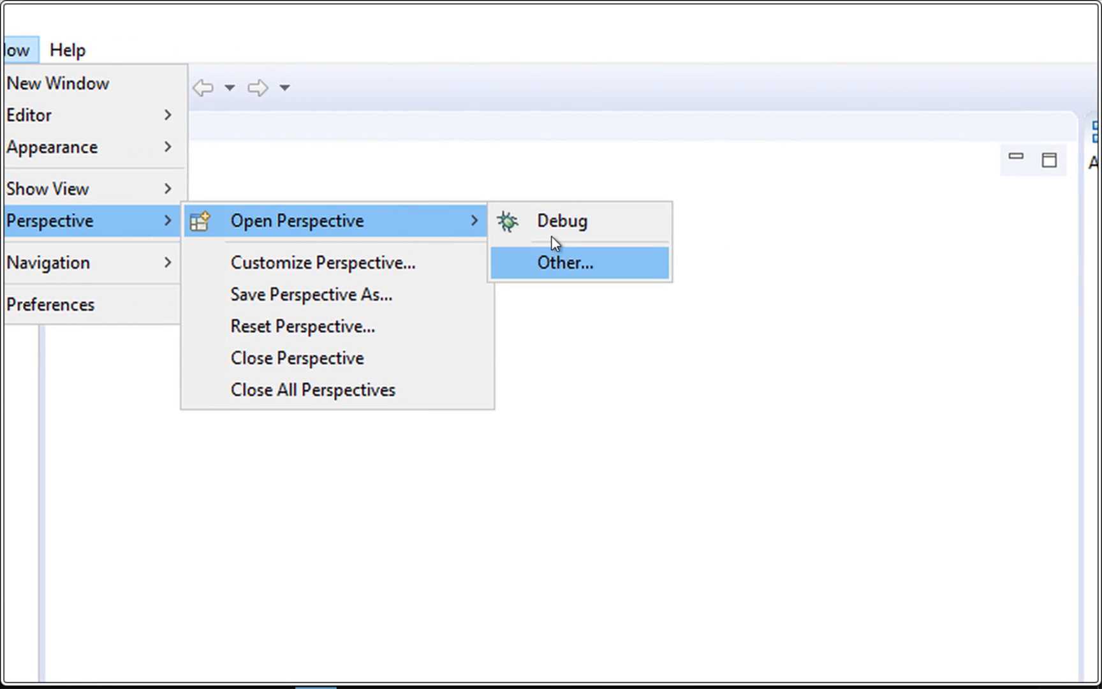
Step: Open the Robot perspective from the full Open Perspective list
left_click(566, 262)
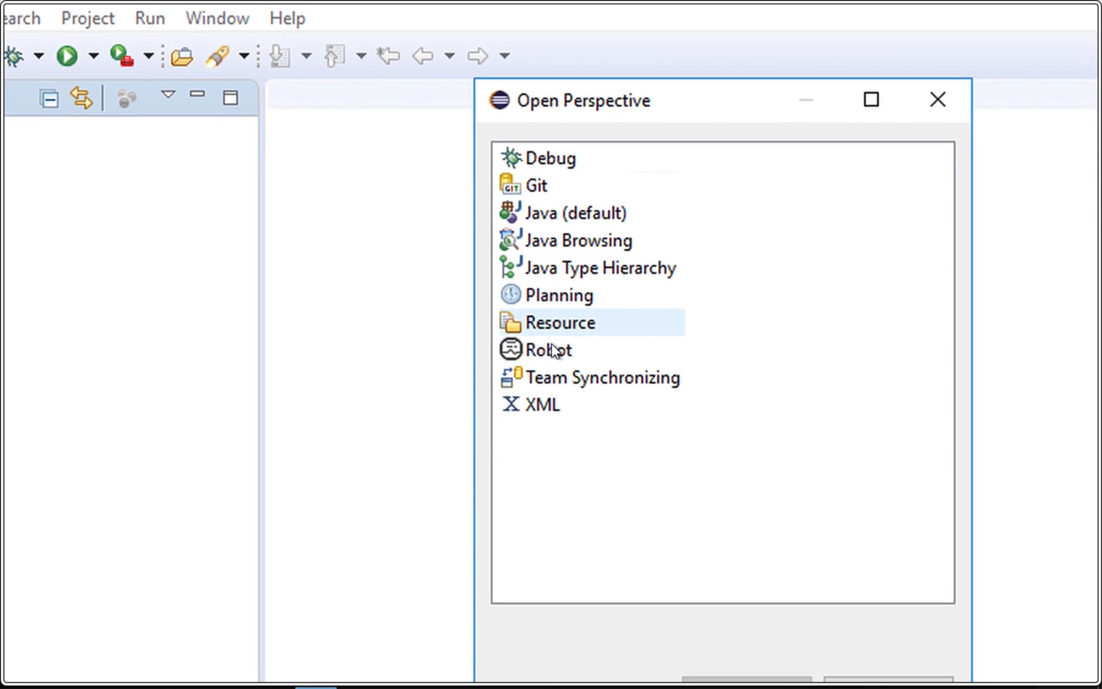
left_click(552, 349)
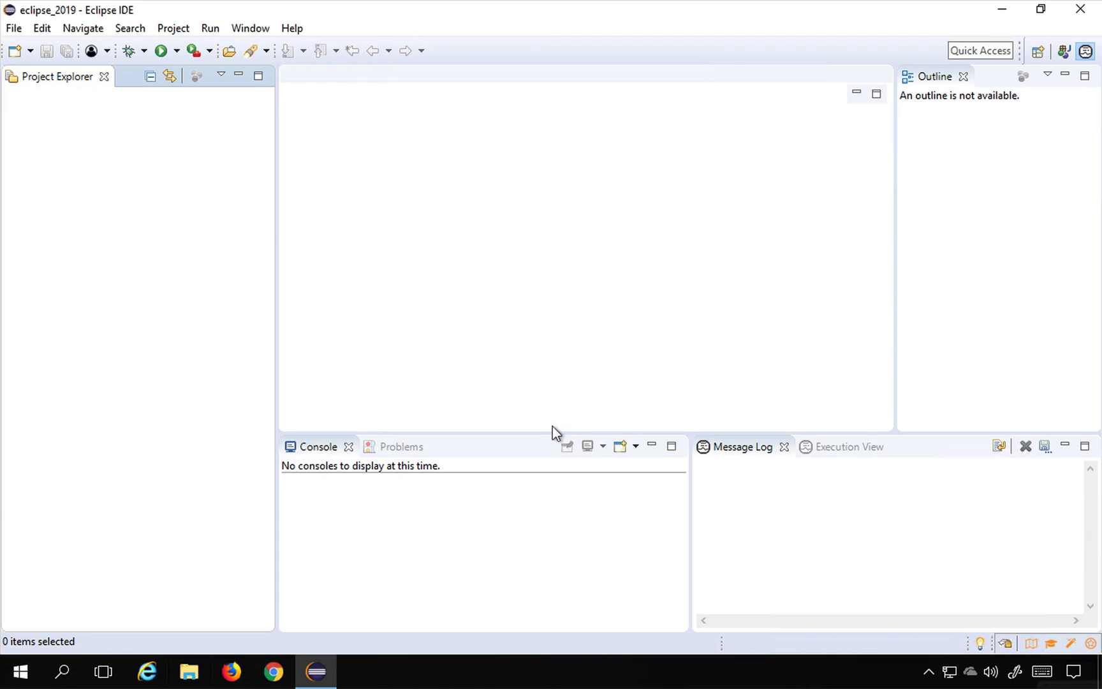
mouse_move(284, 489)
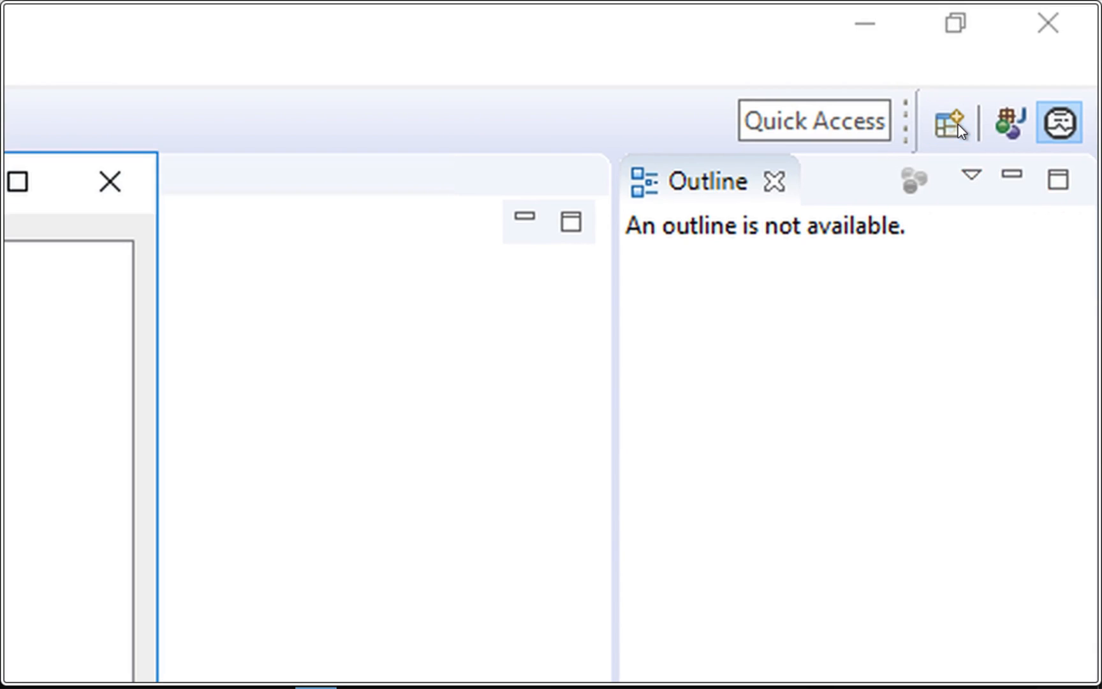
left_click(948, 121)
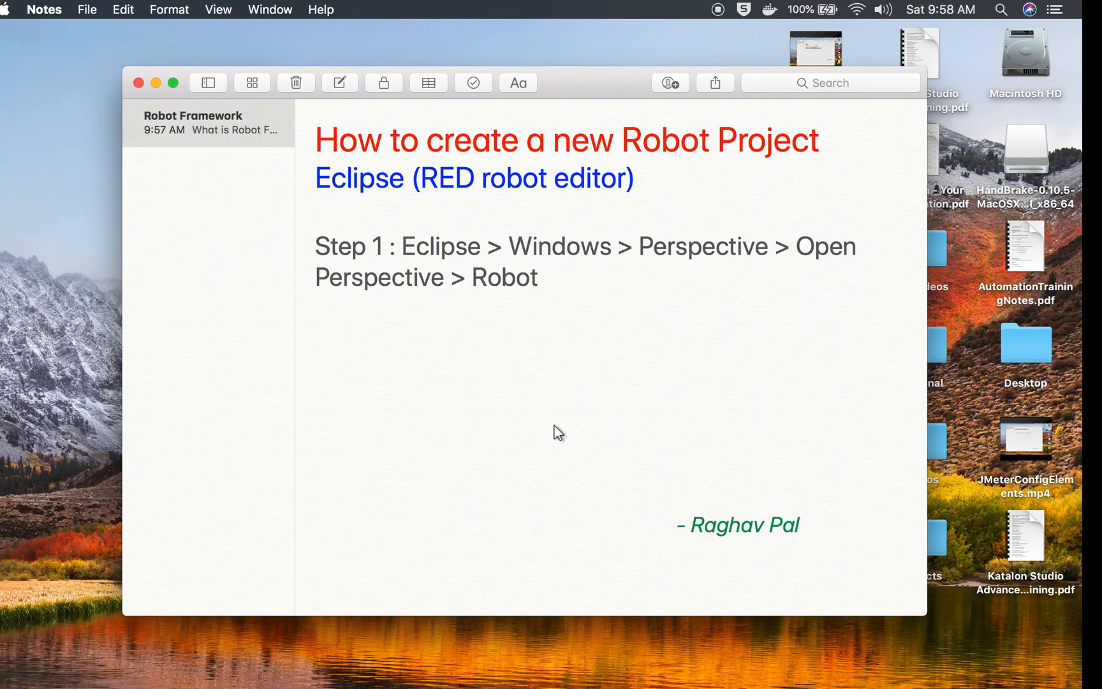
Step: Type 'Step 2 : New' on a new line below Step 1
type("S")
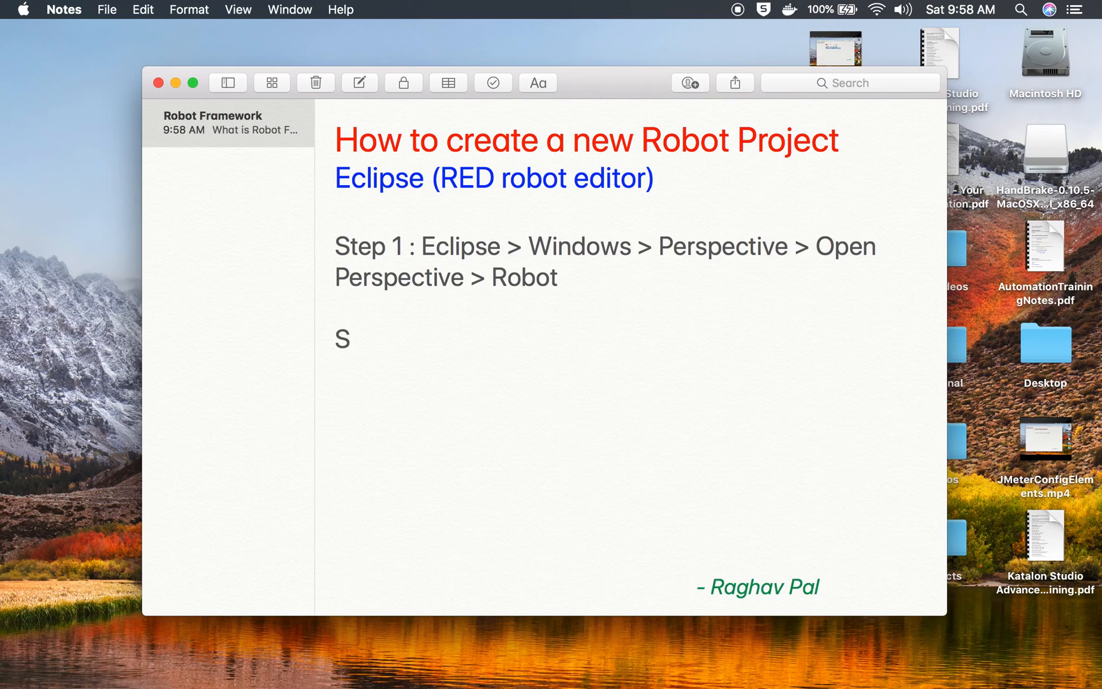
type("tep 2 :")
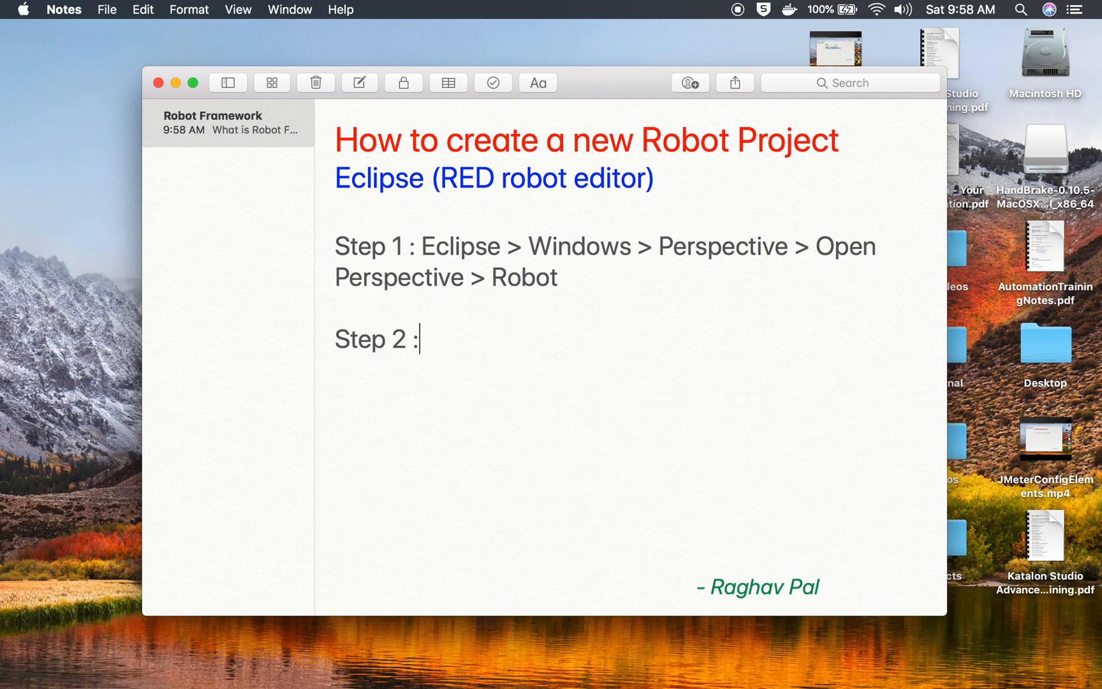
type("New")
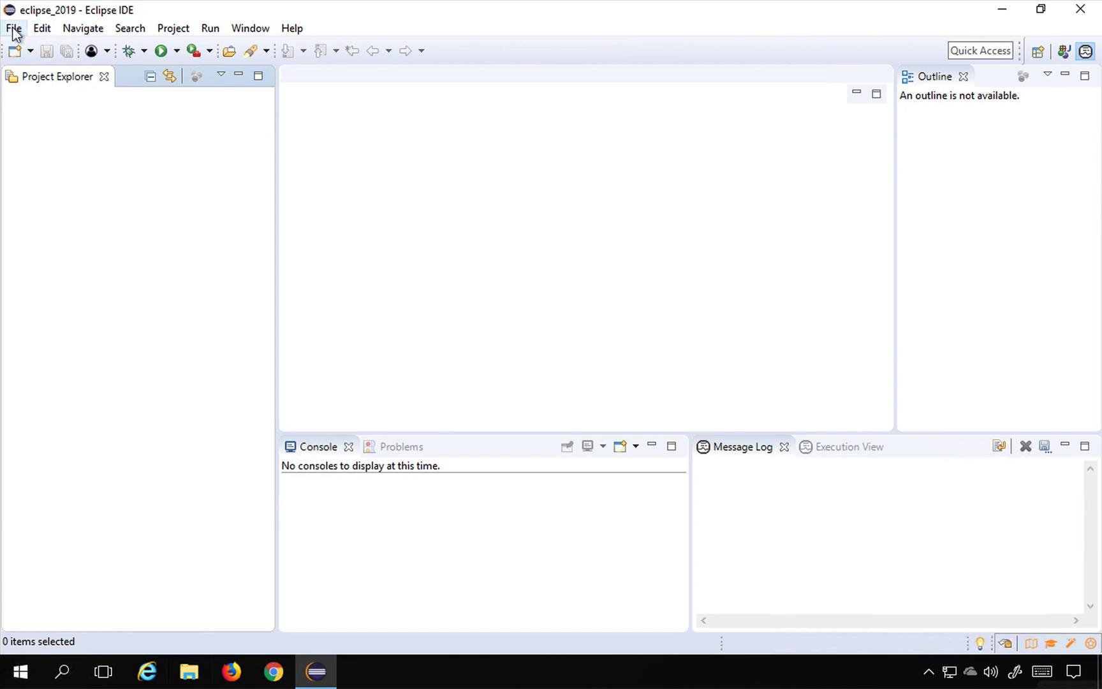
left_click(12, 28)
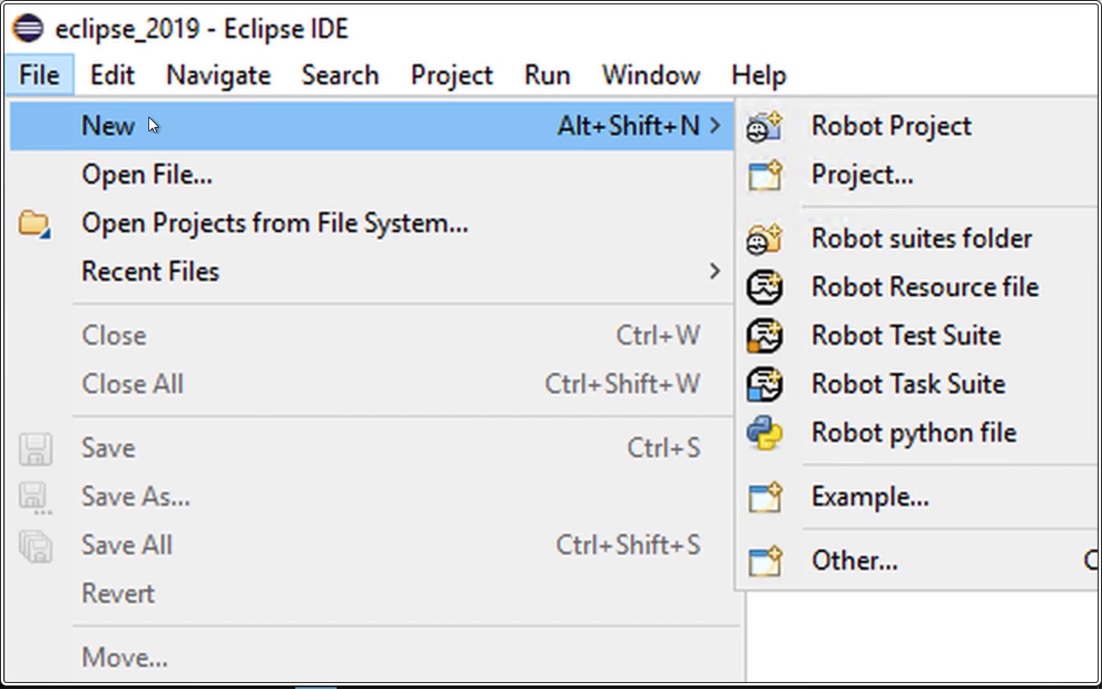
left_click(310, 43)
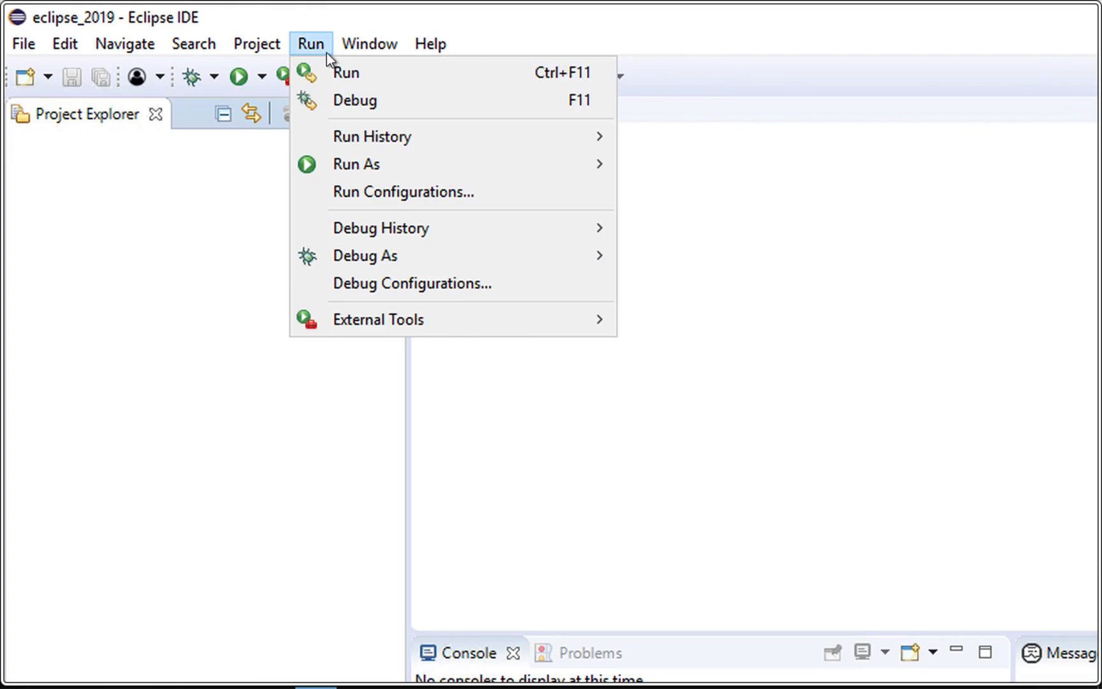
left_click(23, 42)
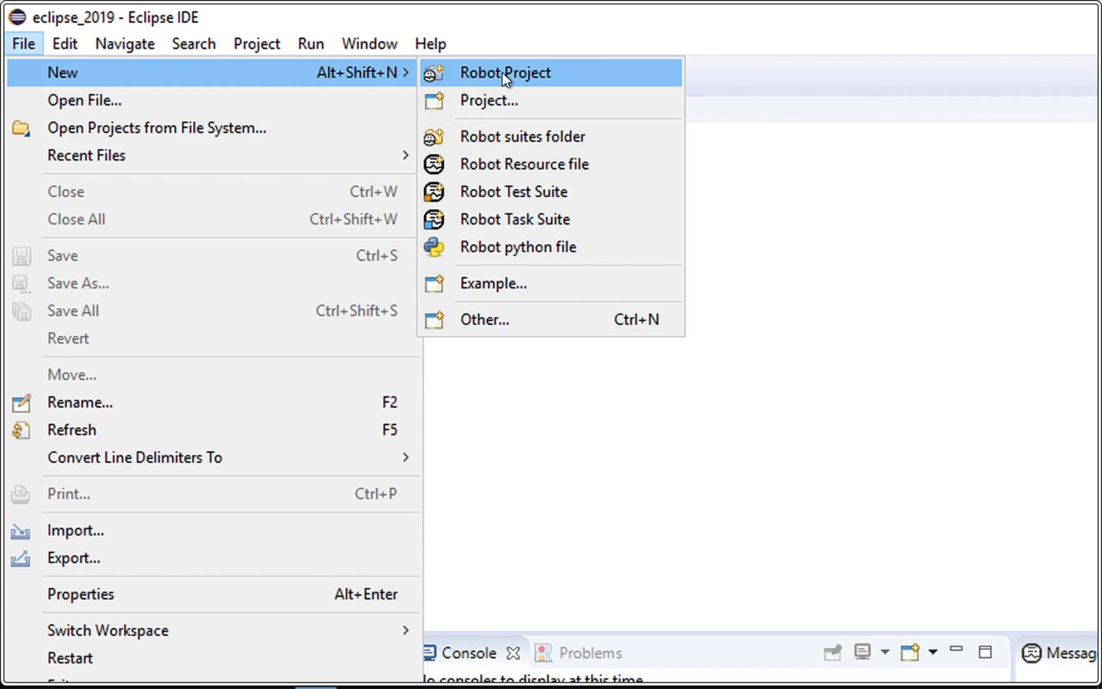
mouse_move(516, 100)
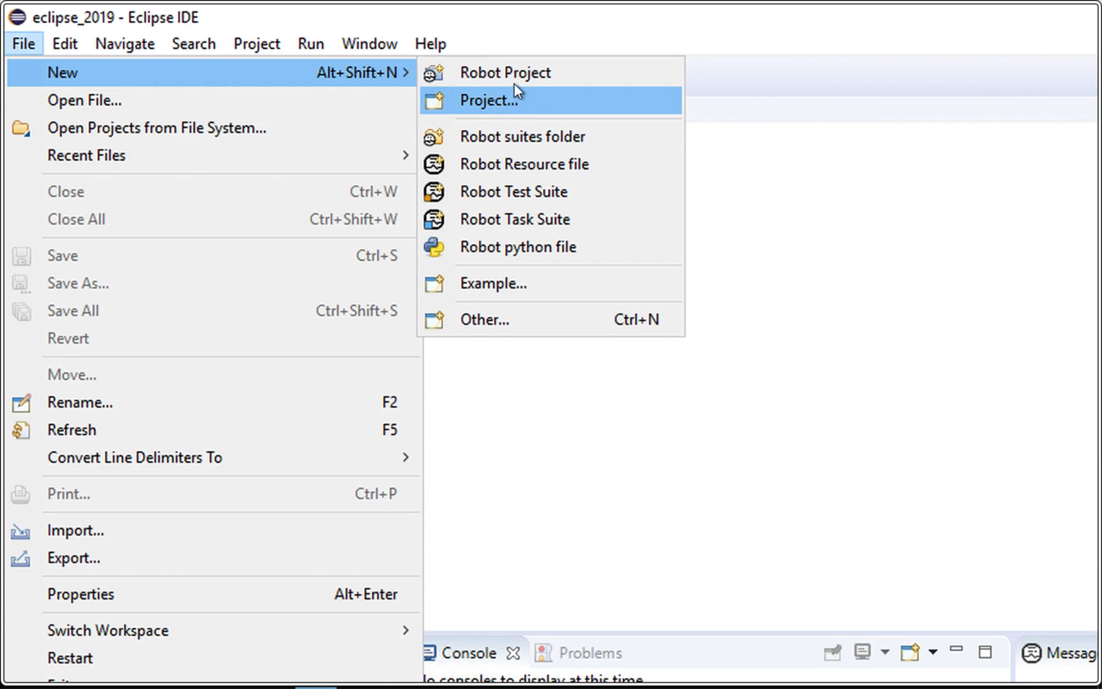
left_click(494, 100)
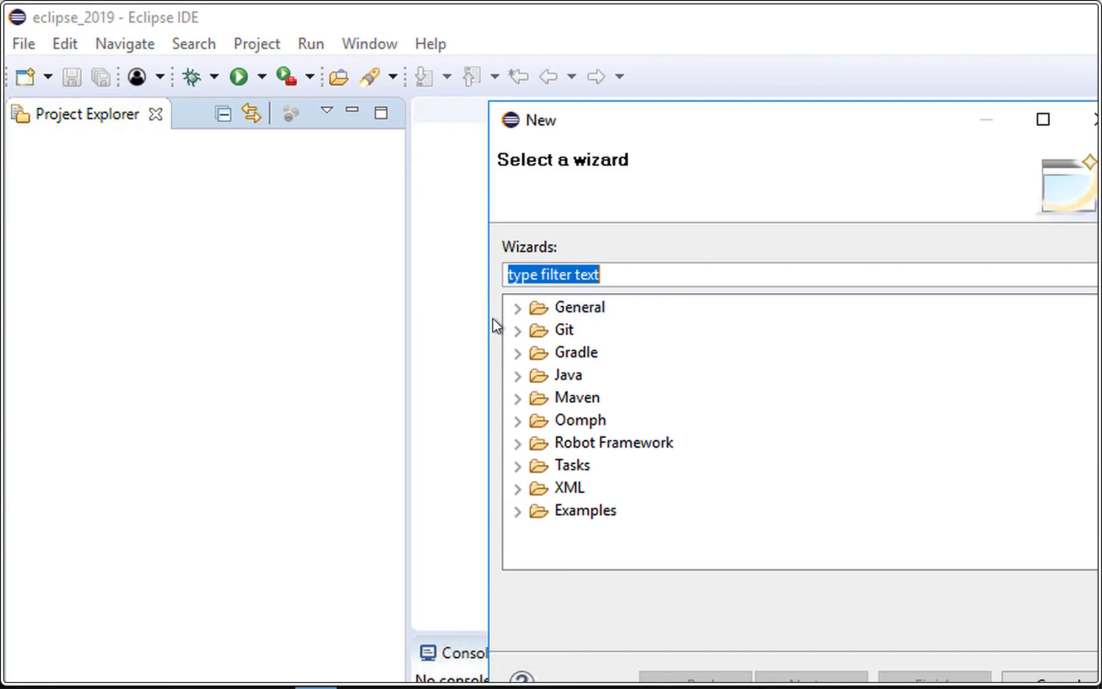
type("robot")
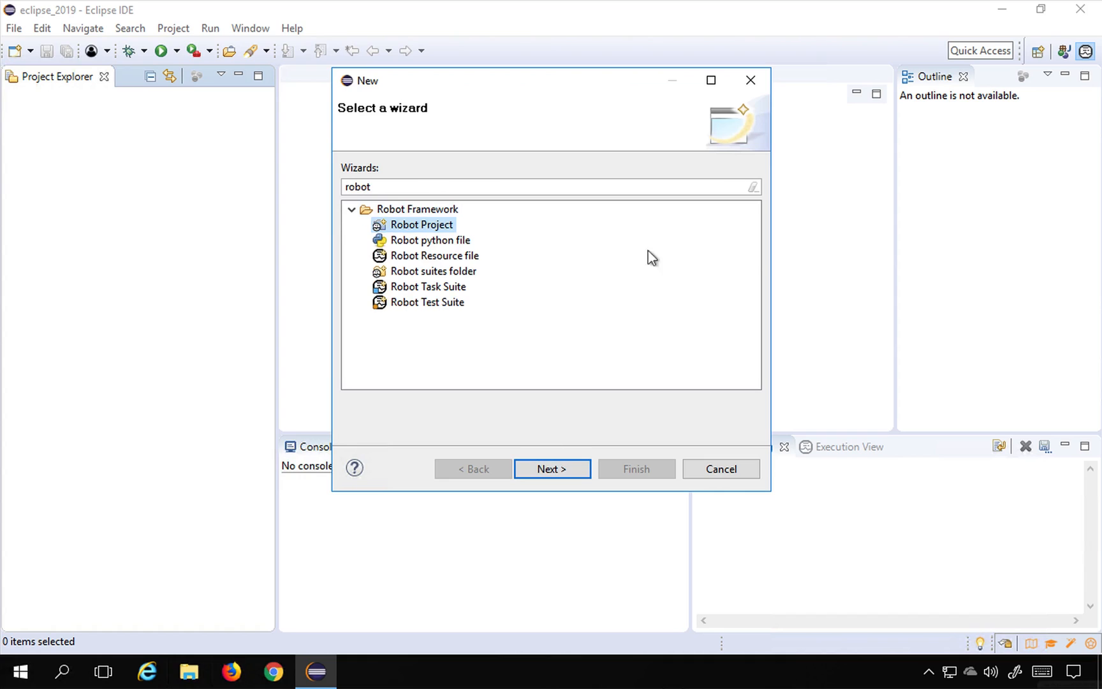
left_click(720, 469)
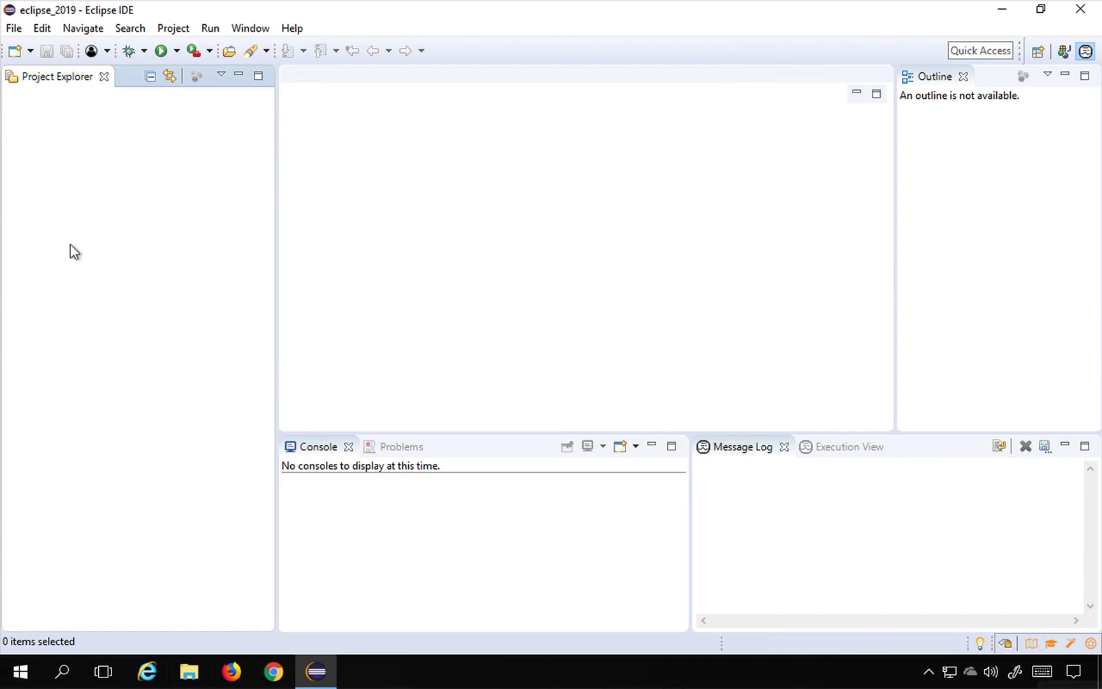
Step: Open the New Robot Project wizard from the New toolbar dropdown
right_click(75, 250)
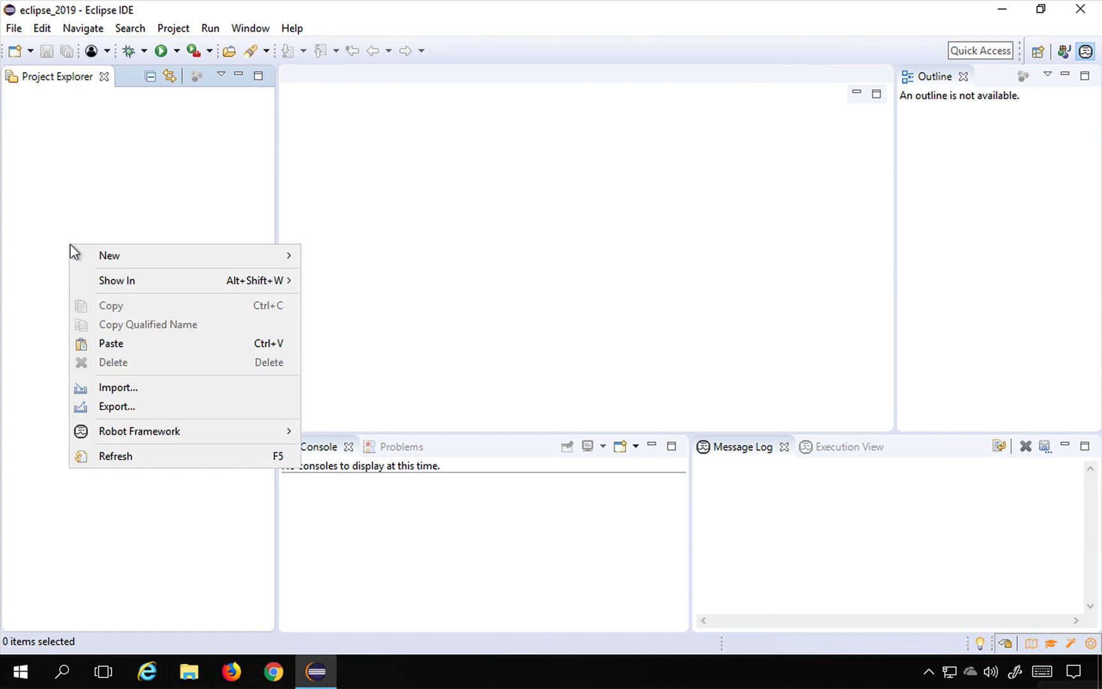
mouse_move(136, 276)
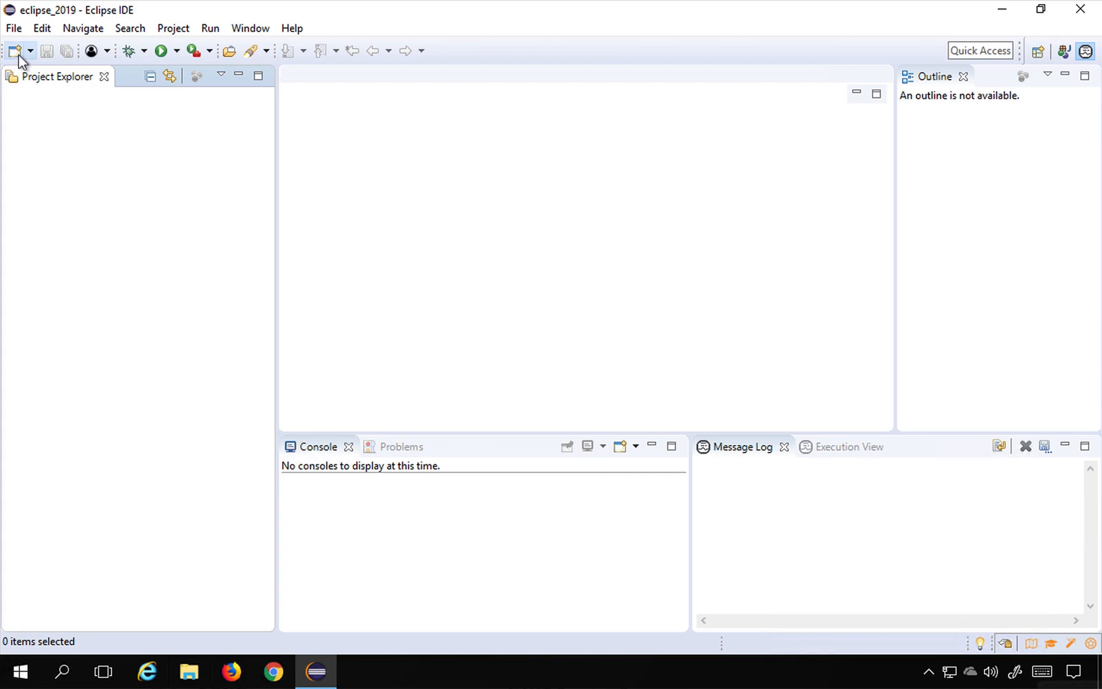
left_click(31, 50)
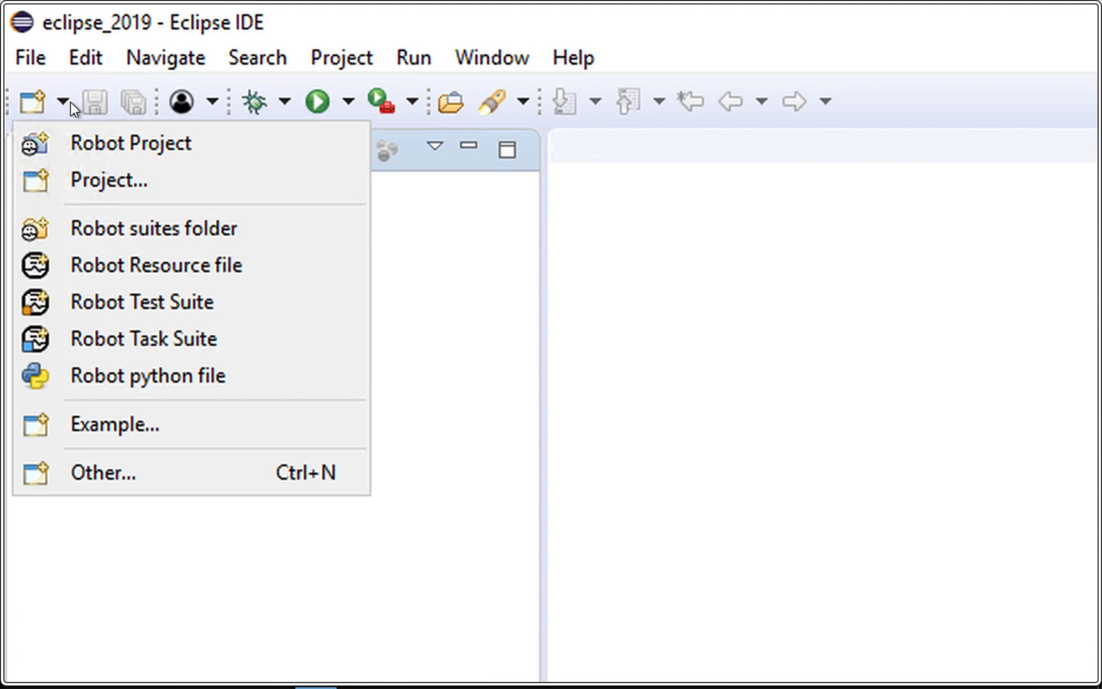
left_click(131, 143)
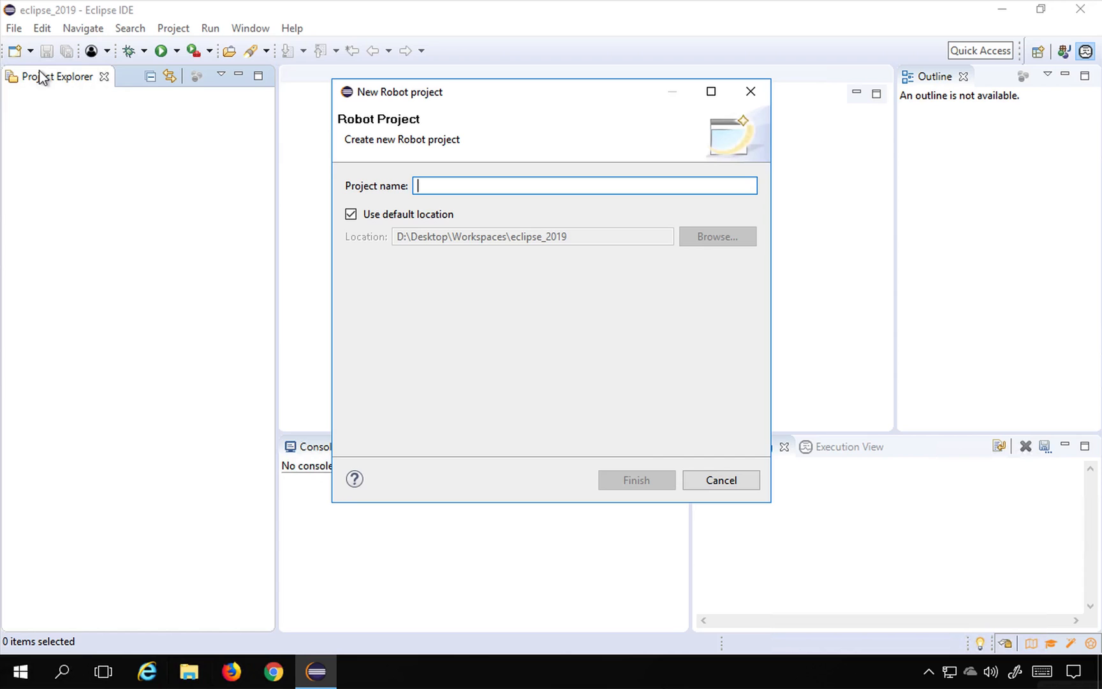
mouse_move(504, 188)
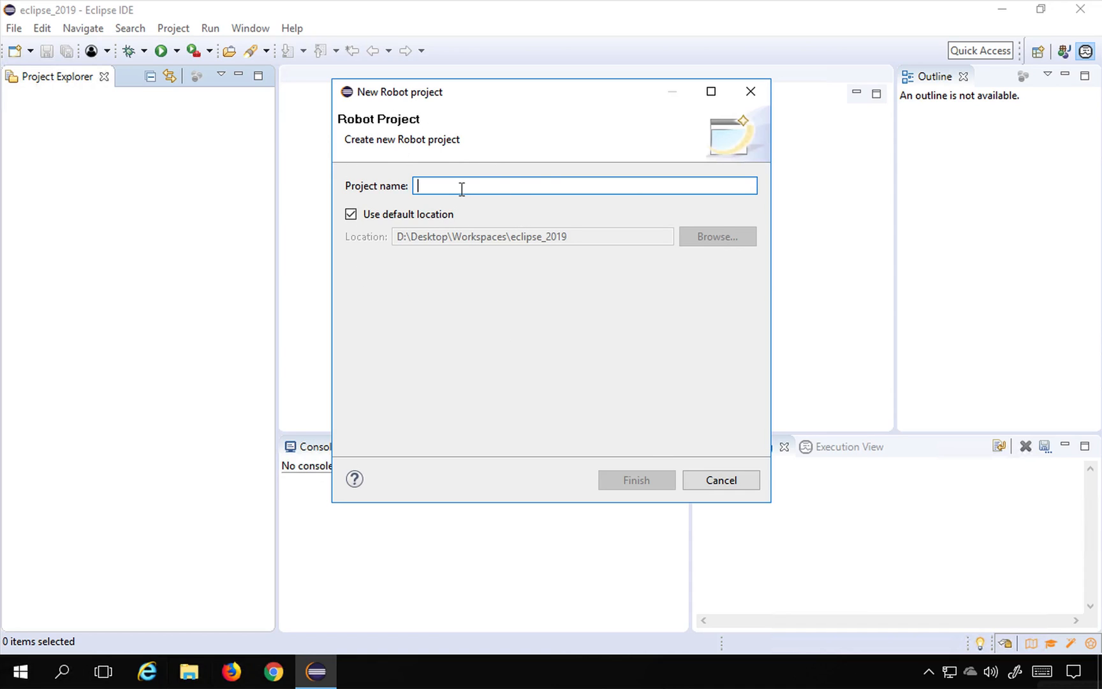
Step: Name the project 'RobotProject1' and finish the wizard
type("R")
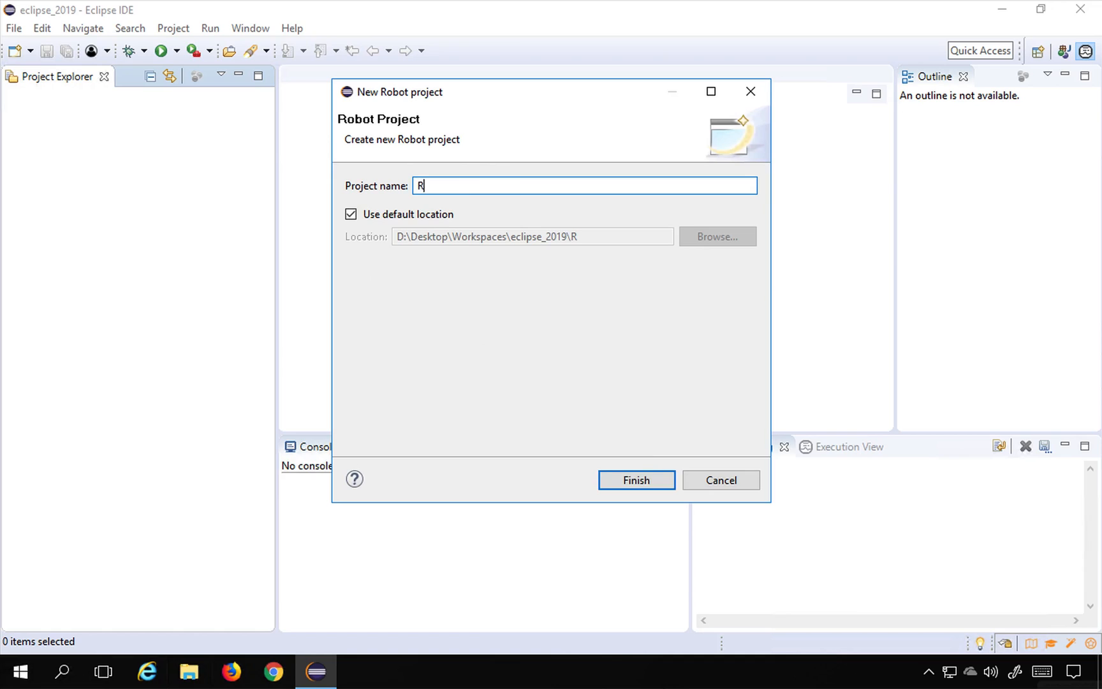
type("obotP")
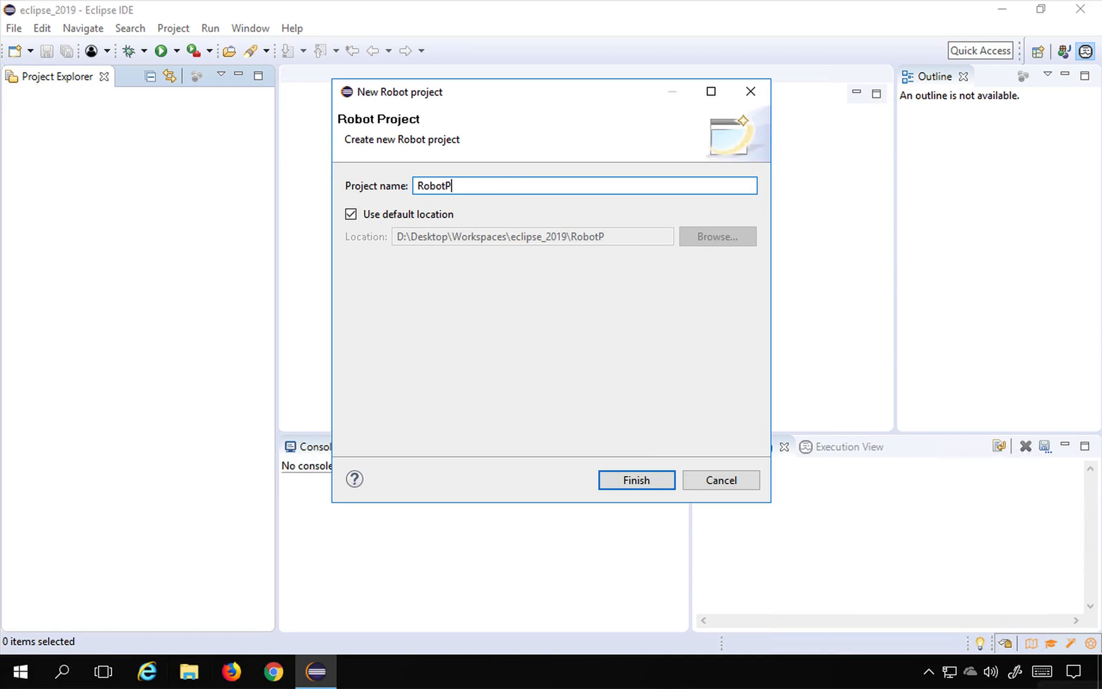
type("roject1")
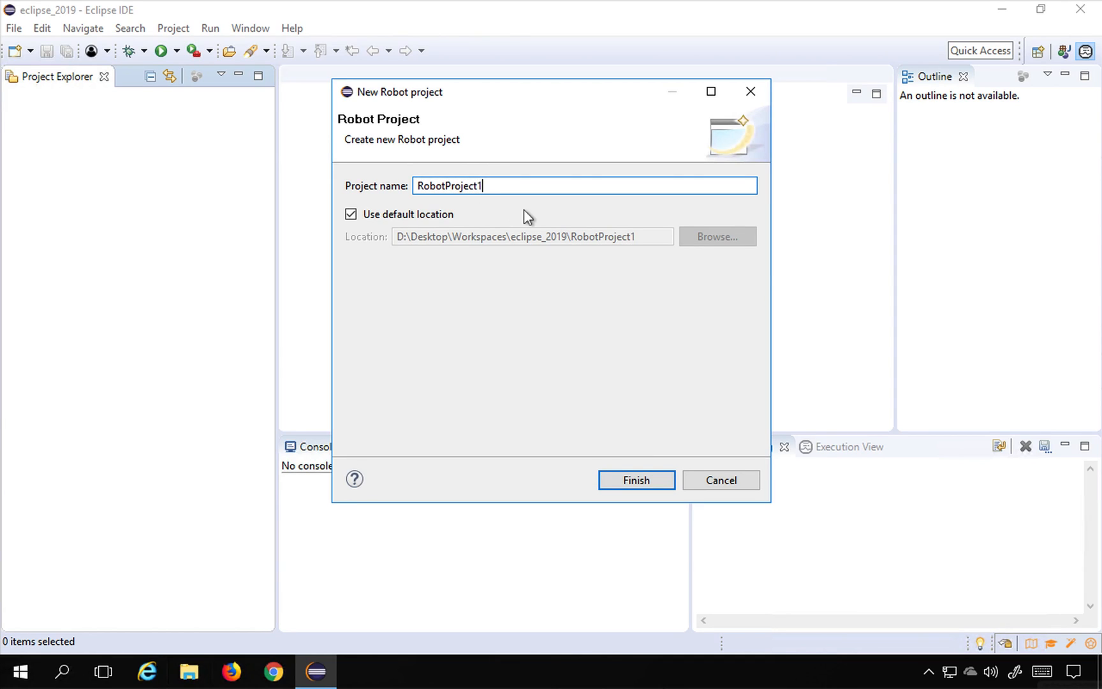
left_click(635, 480)
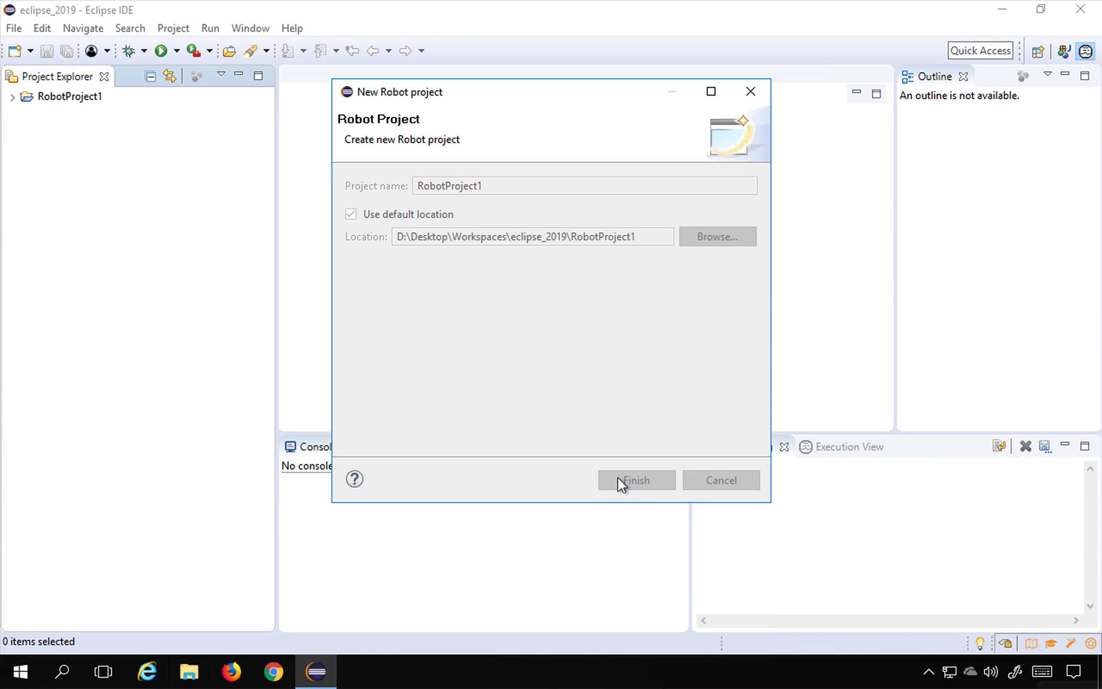
Step: Expand RobotProject1 and its Robot Standard libraries to list BuiltIn, Collections, String and others
left_click(634, 480)
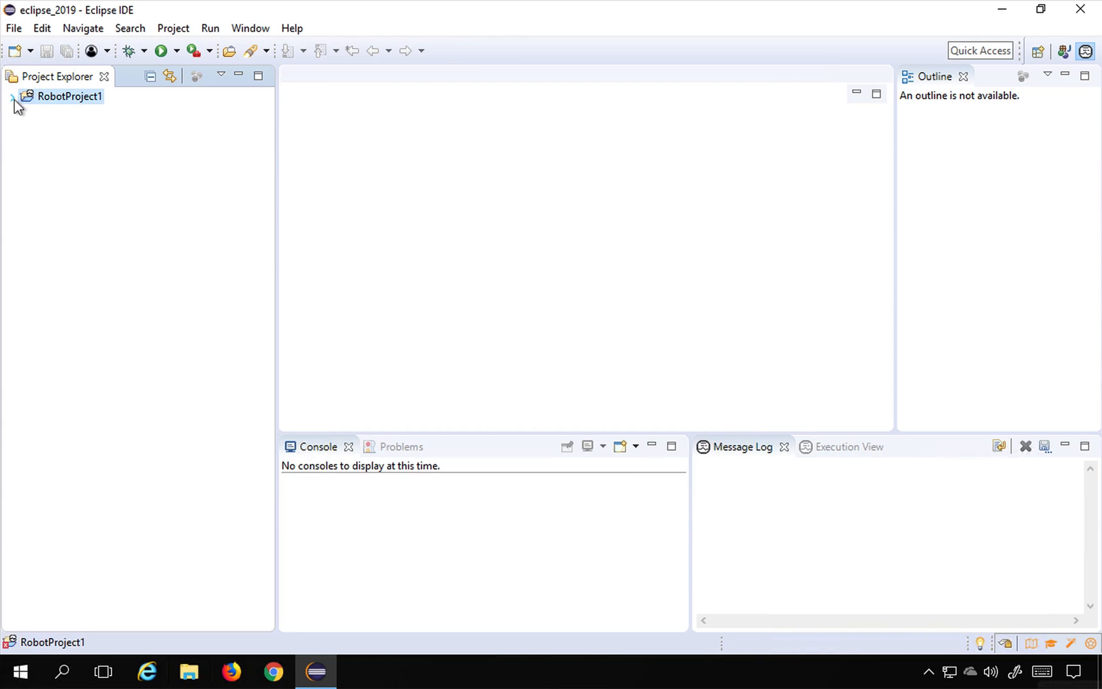
left_click(12, 95)
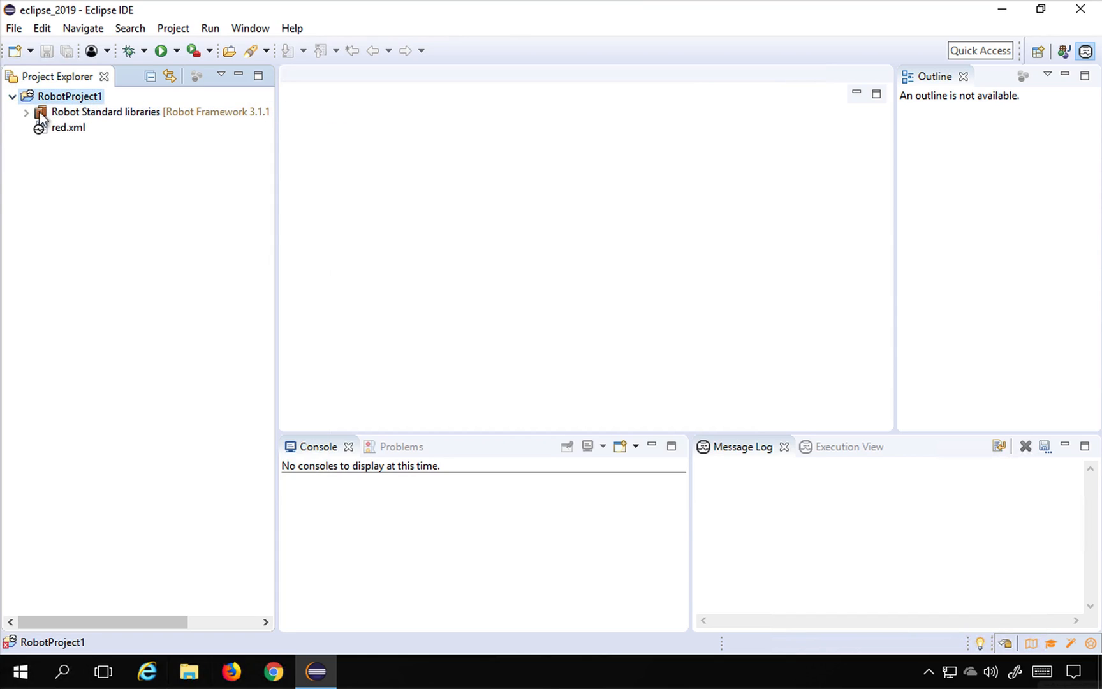
left_click(26, 112)
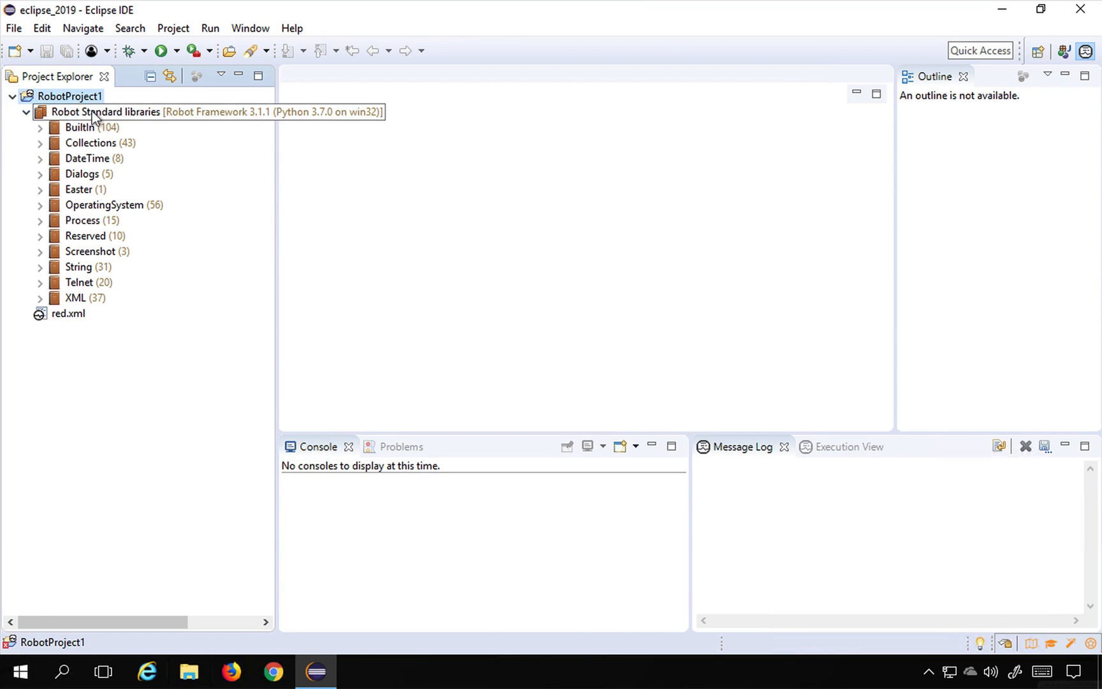
left_click(68, 314)
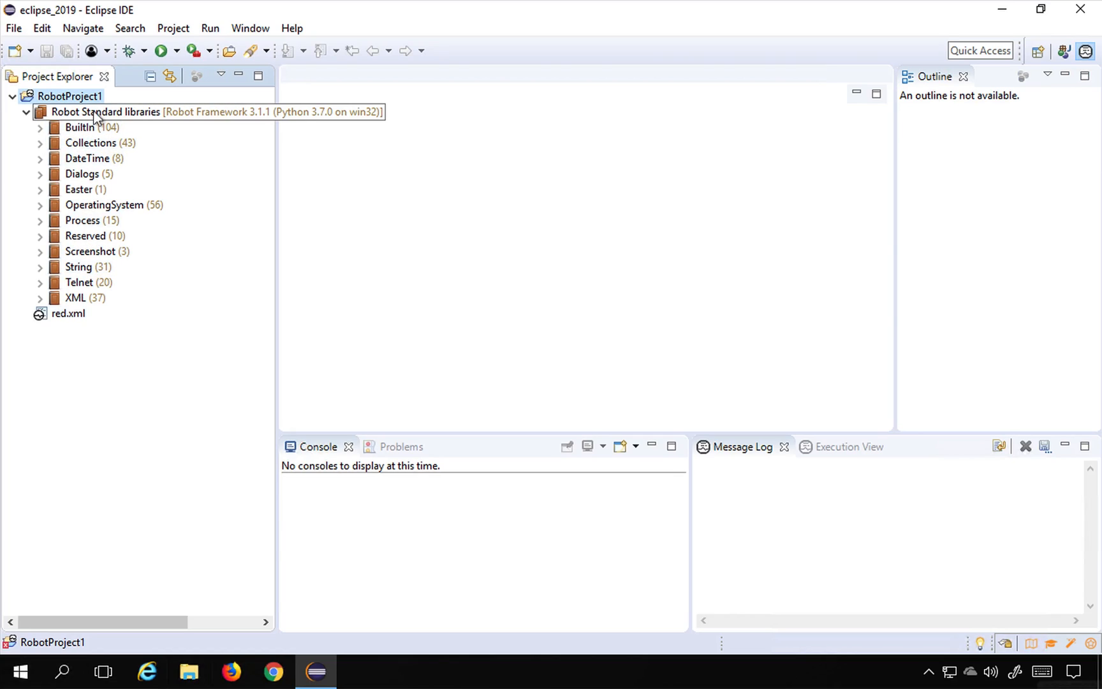
left_click(73, 96)
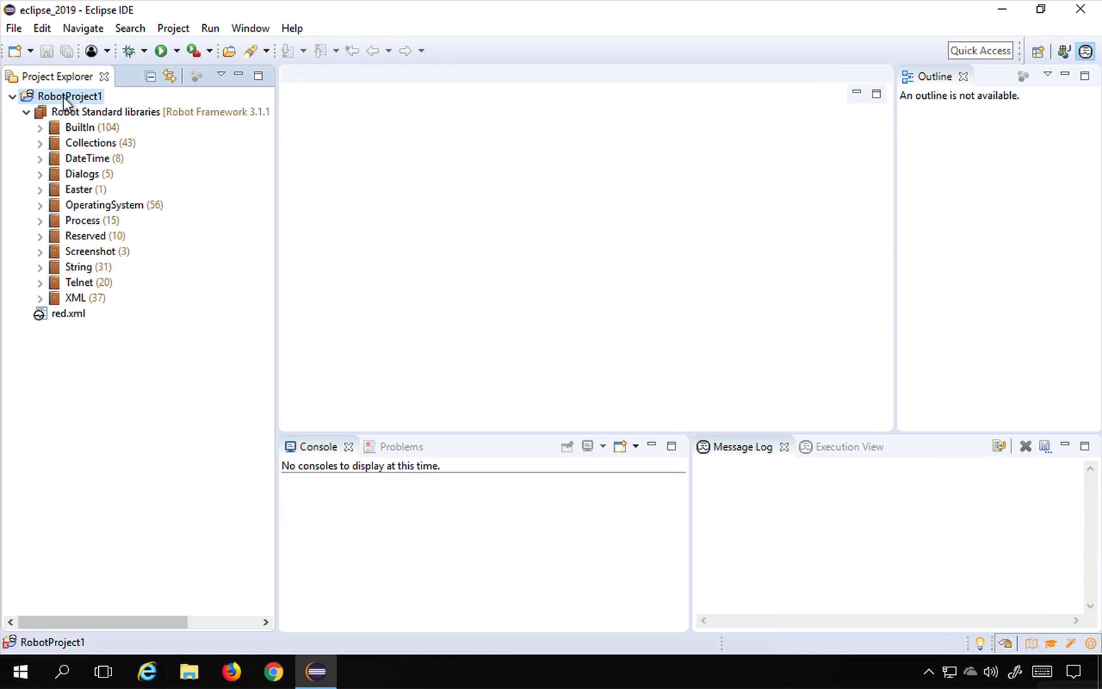
Step: Dismiss RobotProject1's context menu, then open Project > Clean to rebuild it
right_click(70, 96)
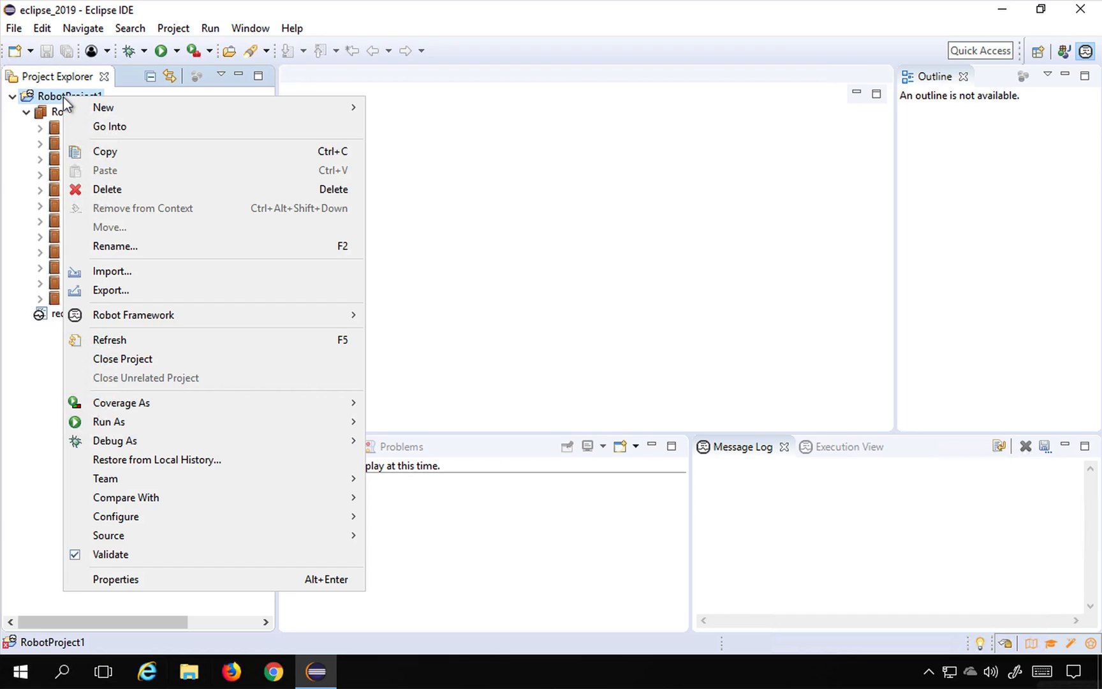
left_click(109, 340)
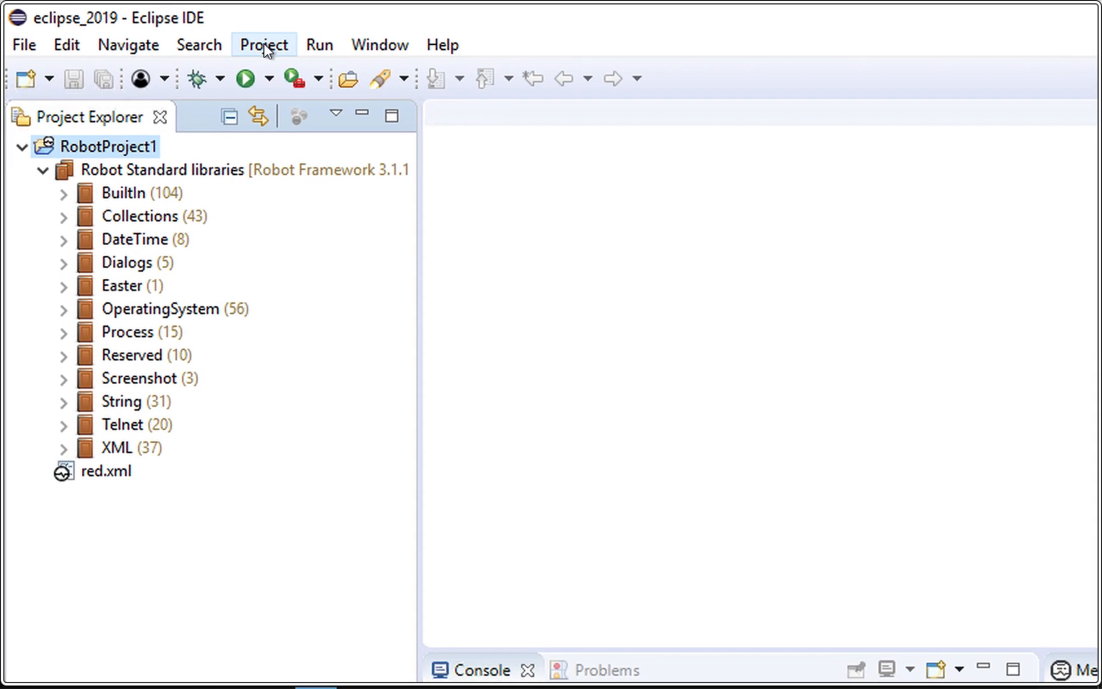
left_click(263, 44)
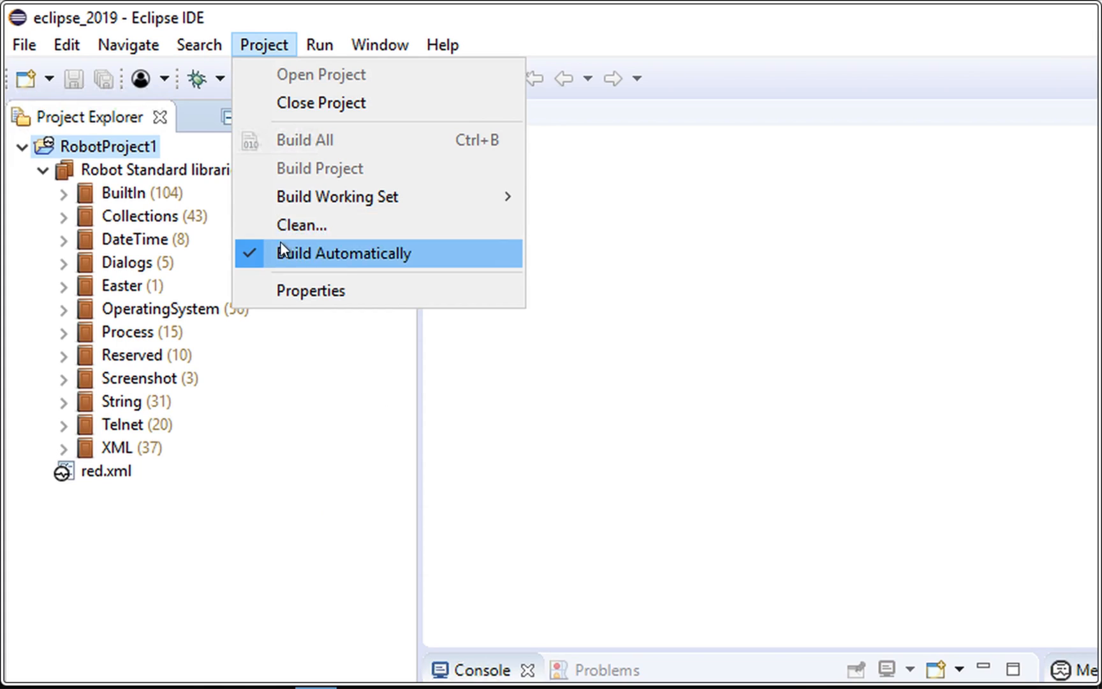
left_click(301, 225)
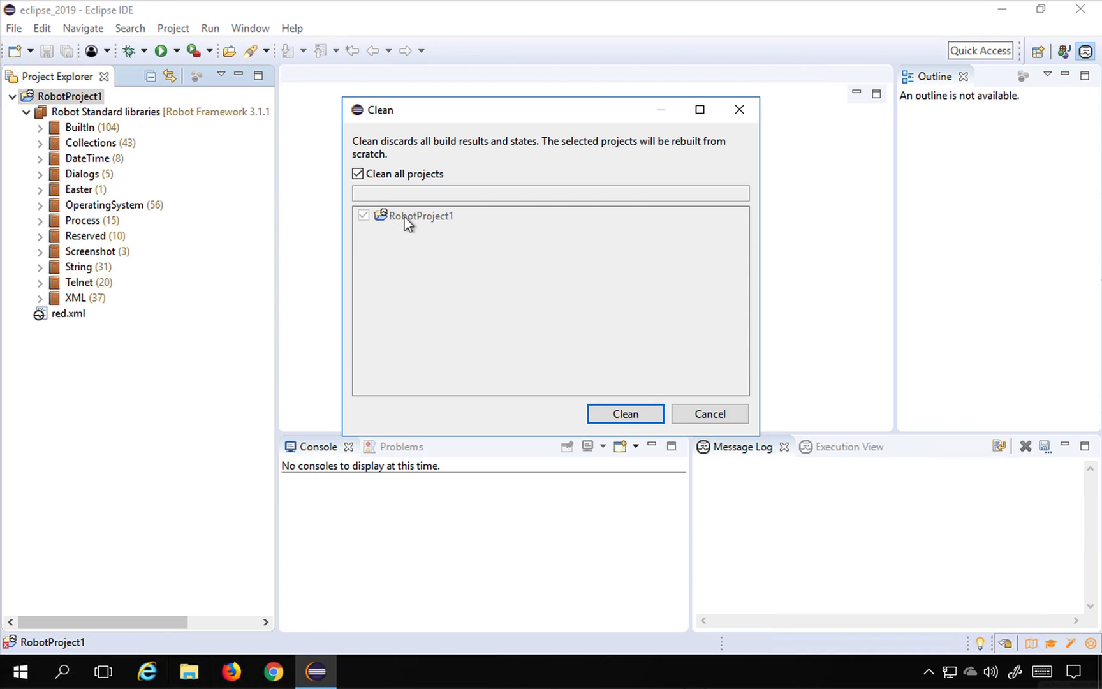
left_click(624, 413)
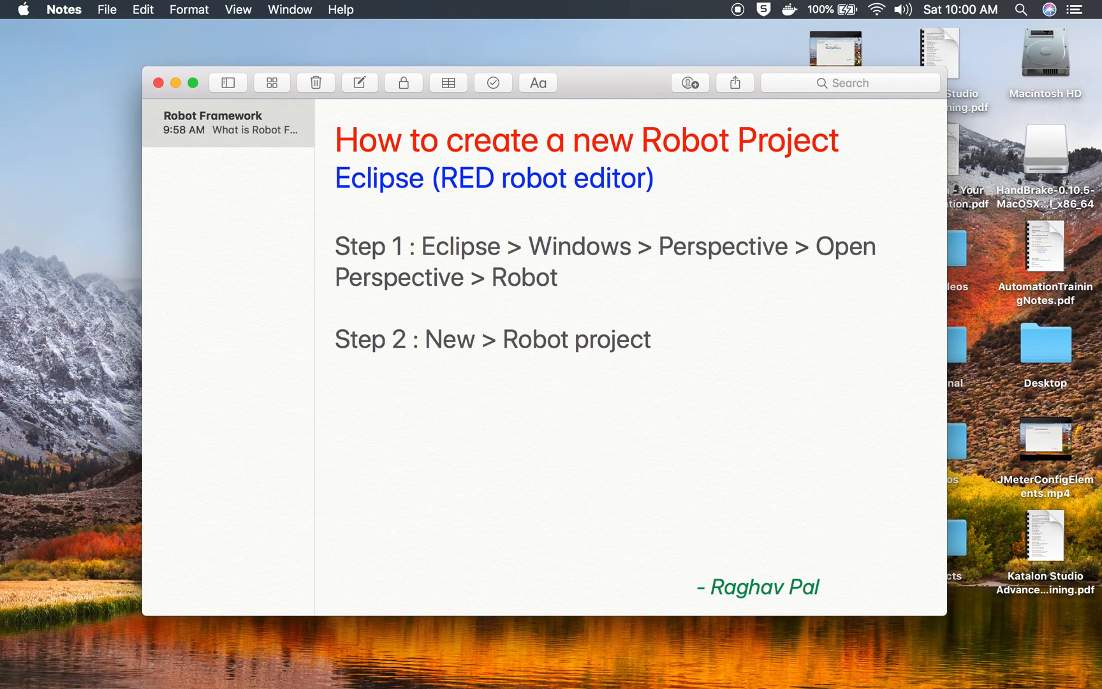
Step: Type 'Step 3 : Create new TestSuites' below Step 2
type("Step 3")
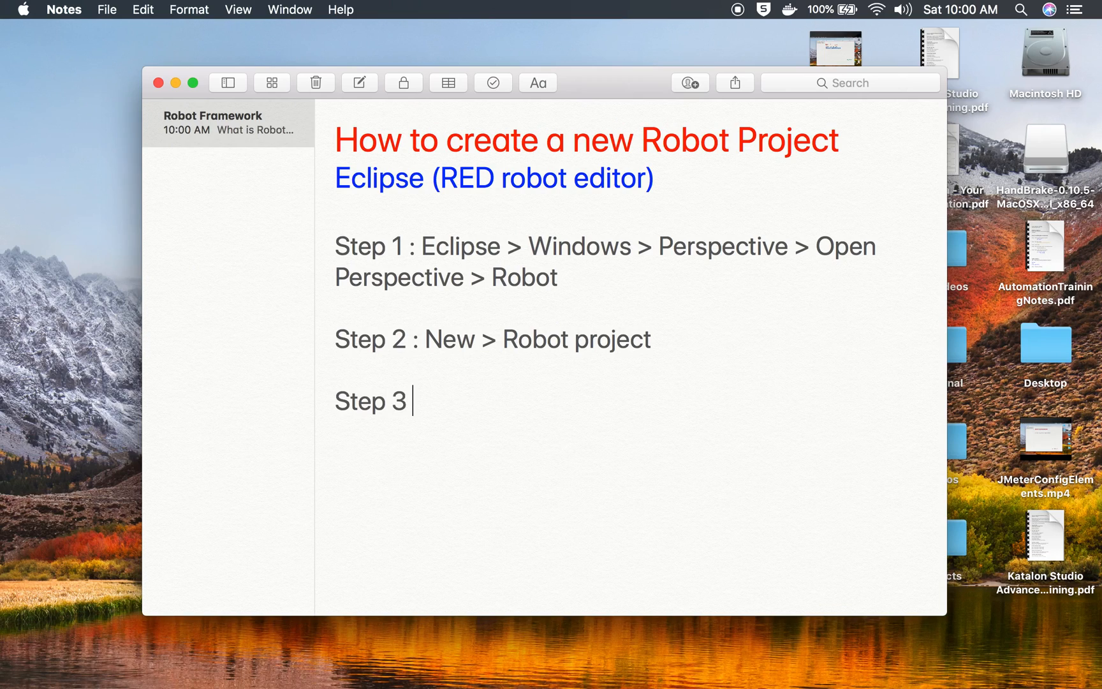
type(": Create a")
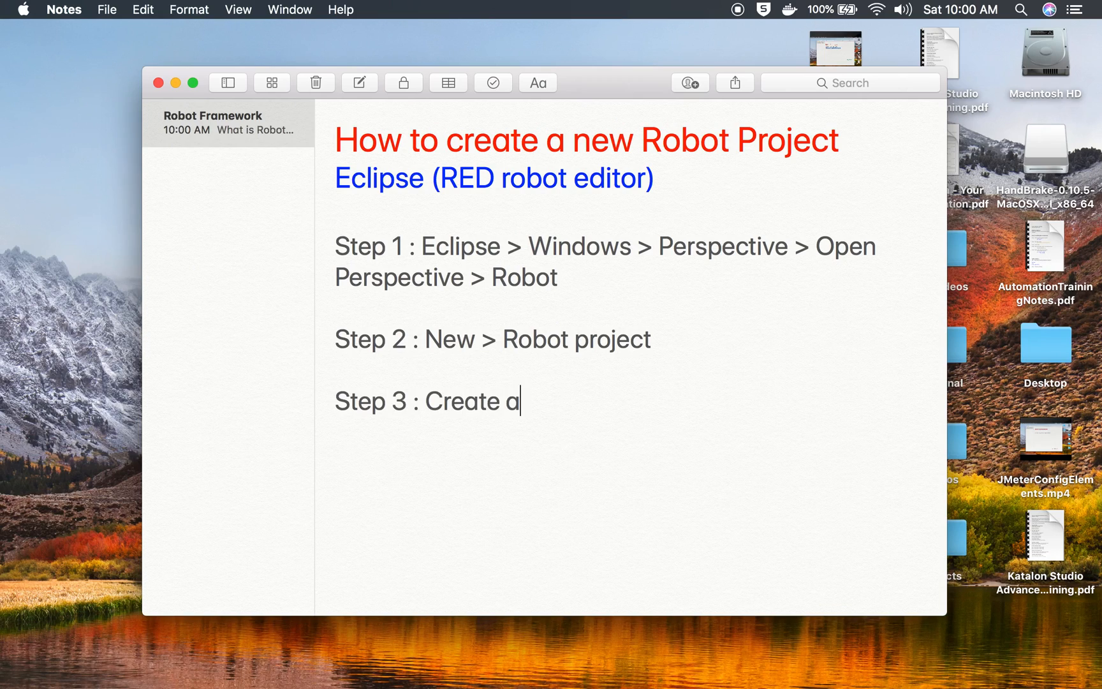
type("new Test")
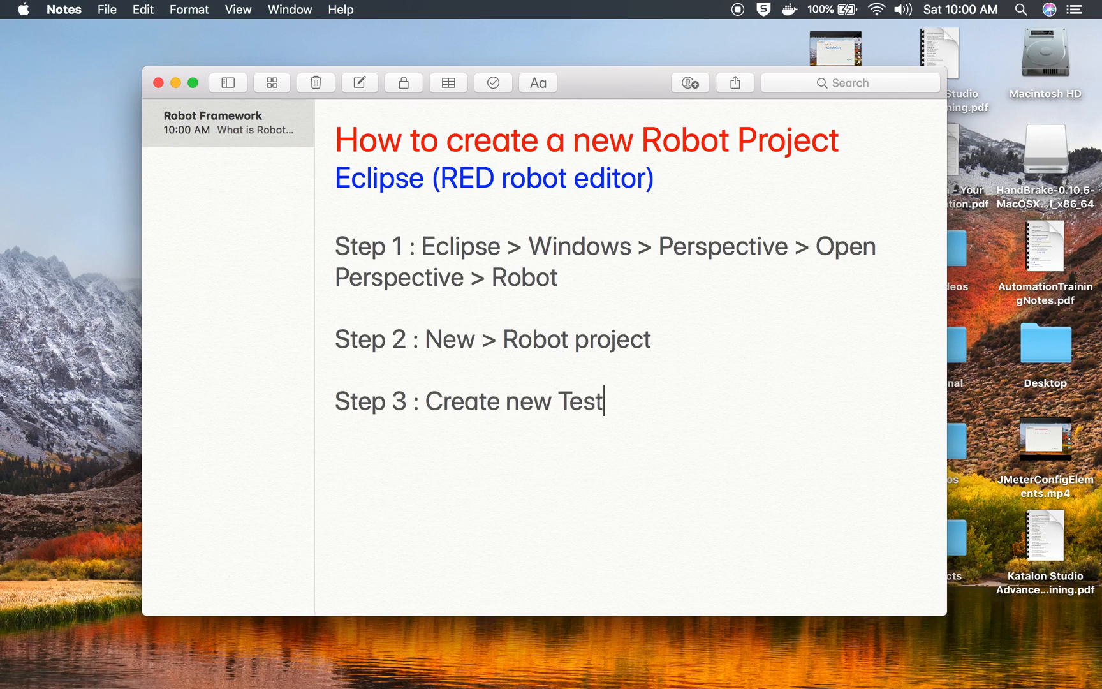
type("Suites")
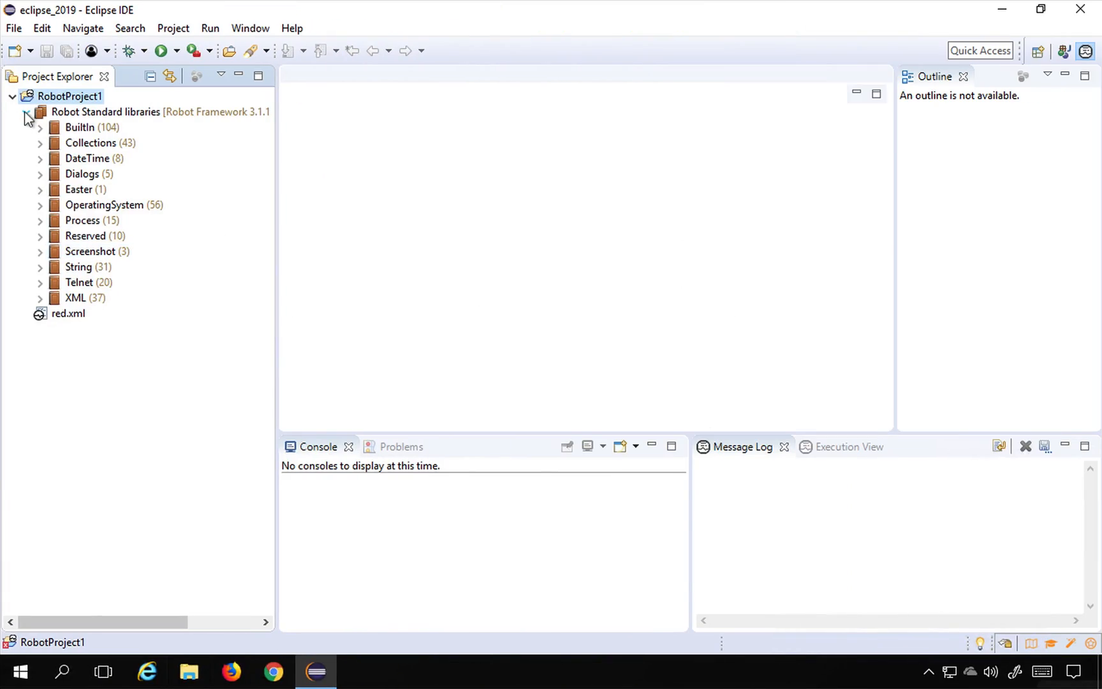
Step: Open RobotProject1's context menu to view the New suite options
right_click(68, 96)
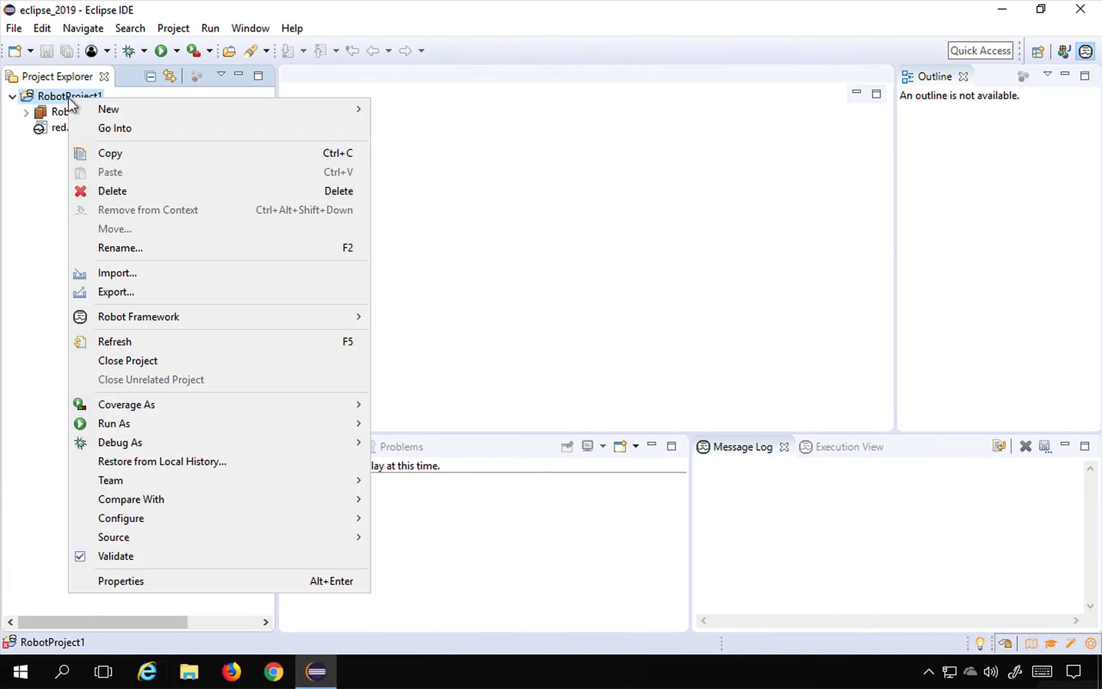
mouse_move(109, 109)
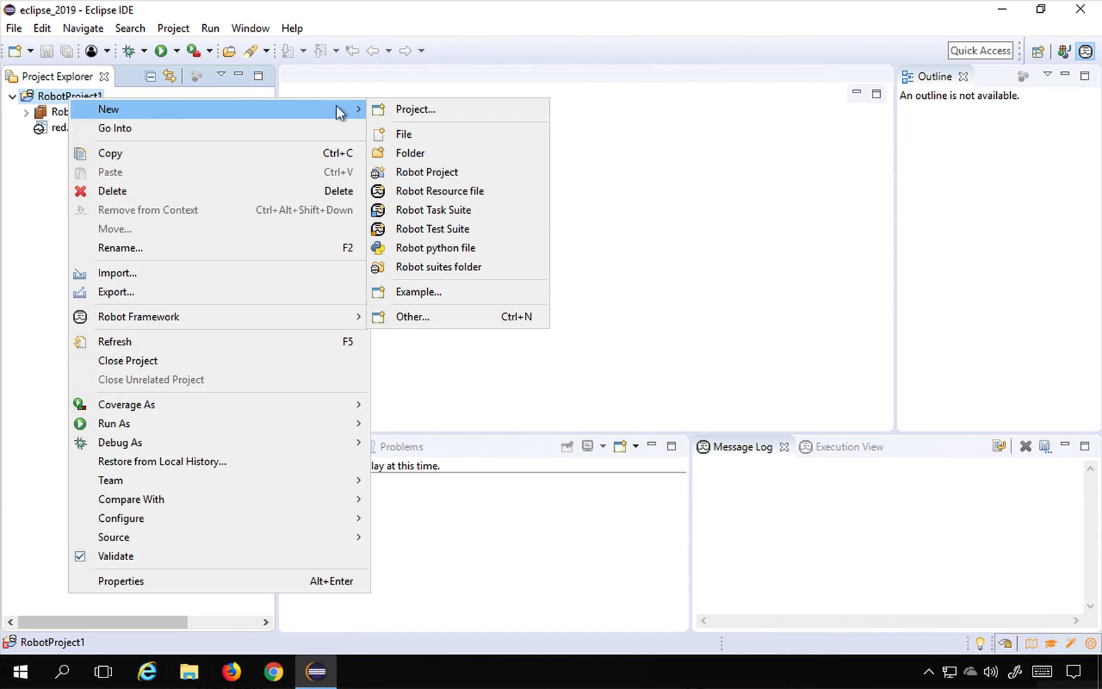
mouse_move(433, 209)
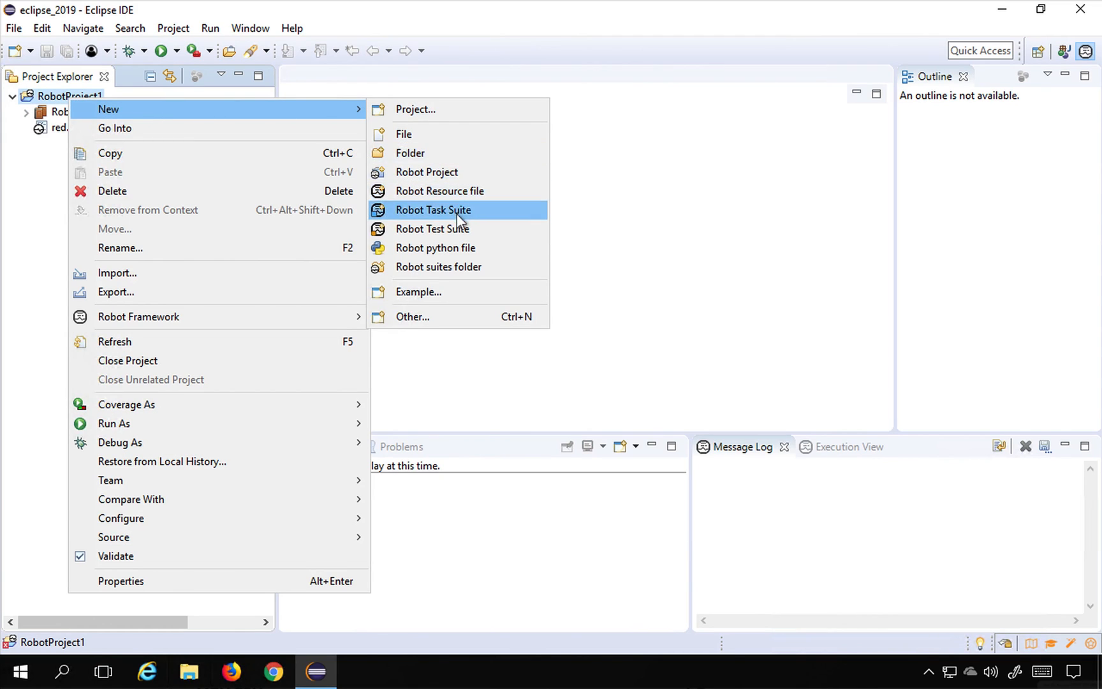
mouse_move(488, 229)
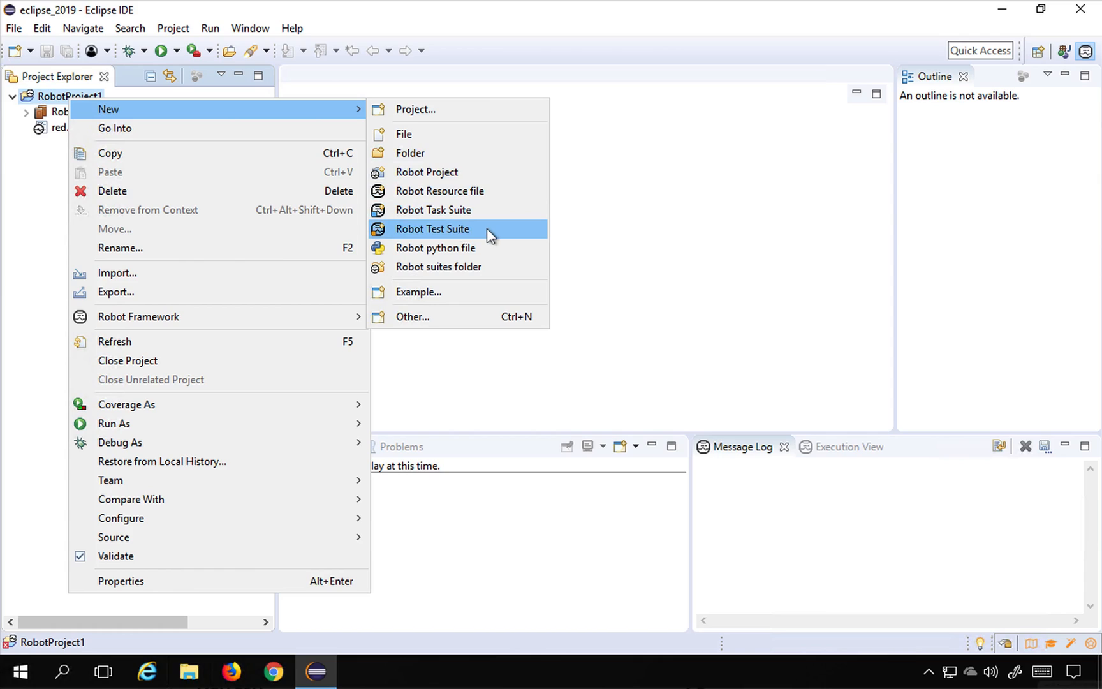
mouse_move(461, 246)
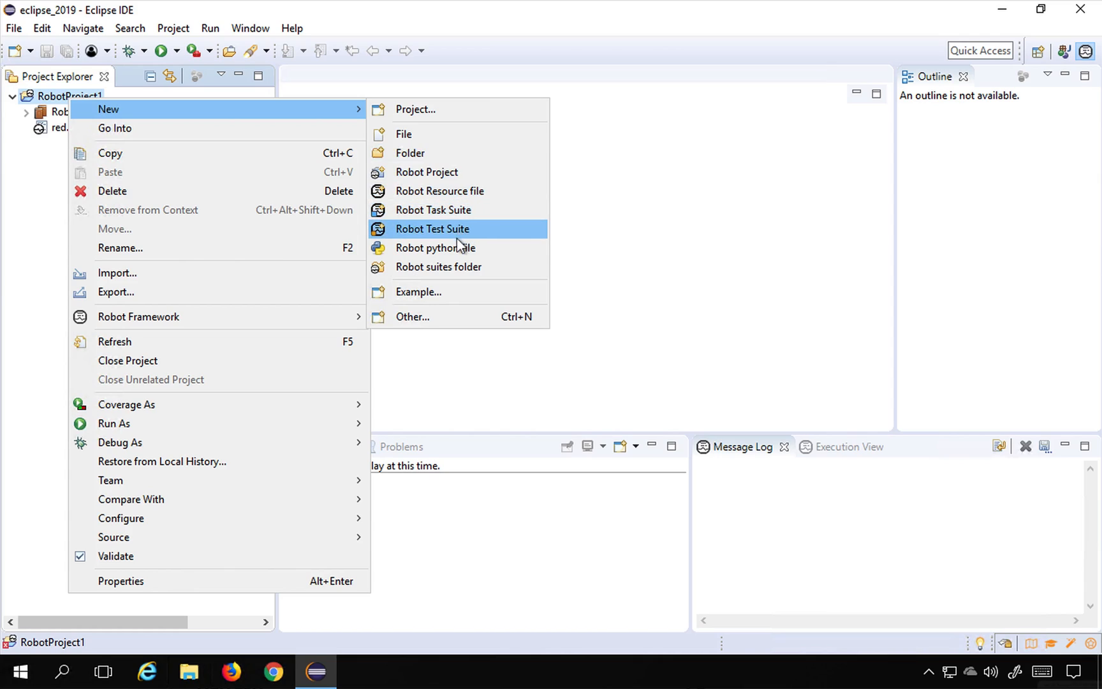
mouse_move(434, 210)
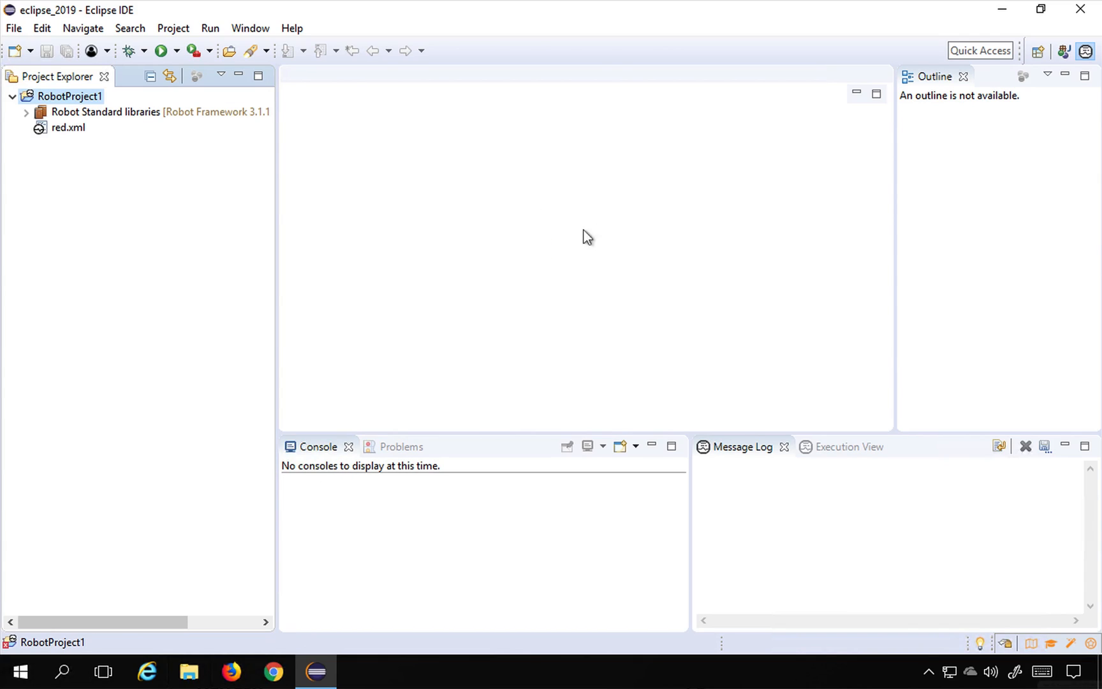
mouse_move(134, 245)
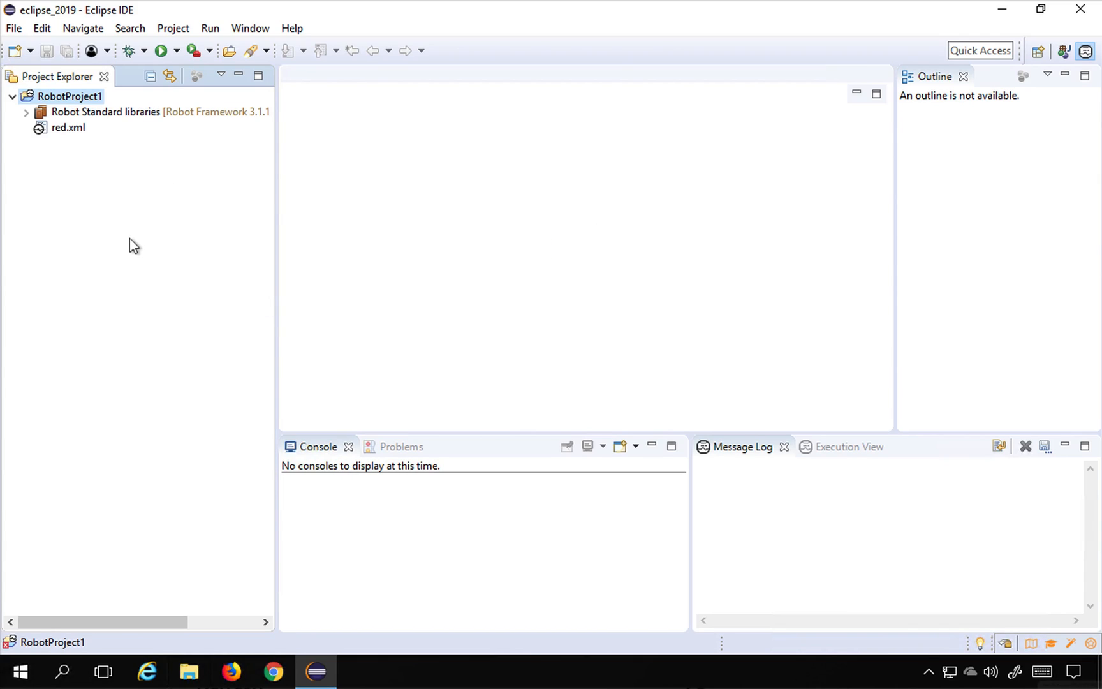
mouse_move(135, 190)
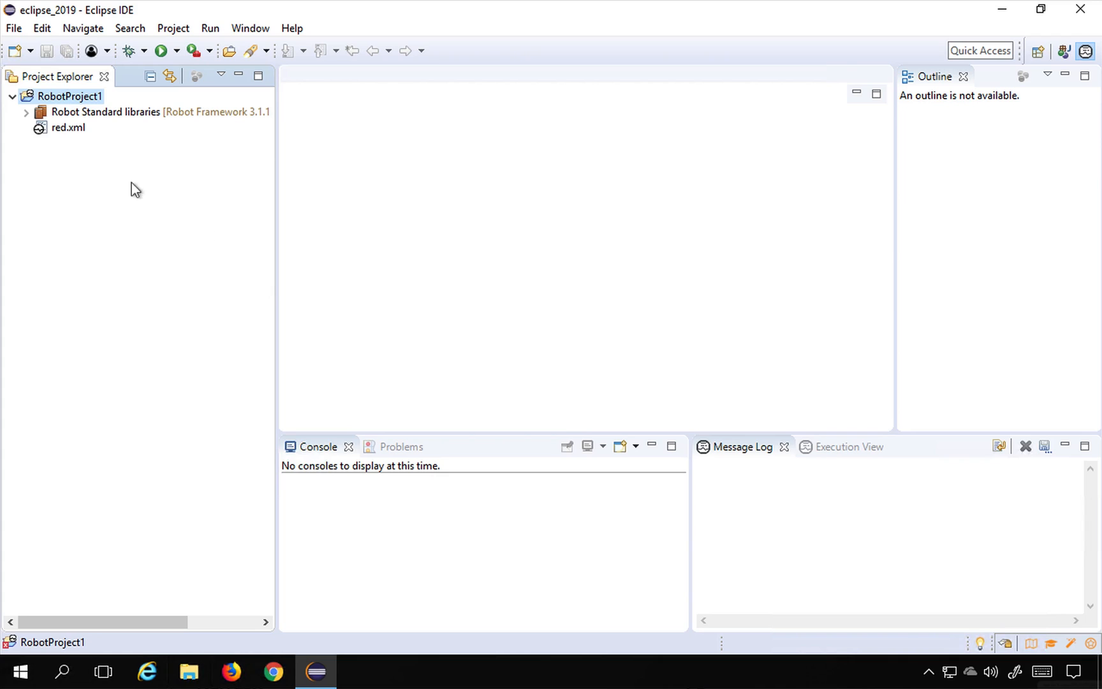
mouse_move(148, 296)
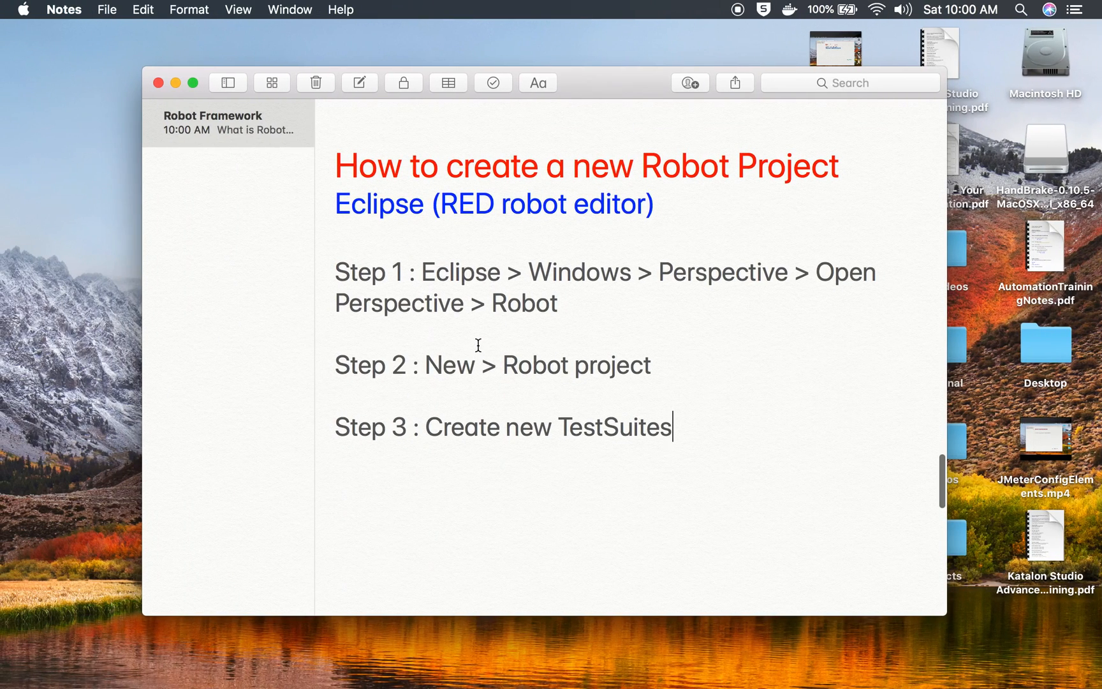
Step: Scroll down through Steps 1 to 3 in the note
scroll("down", 3)
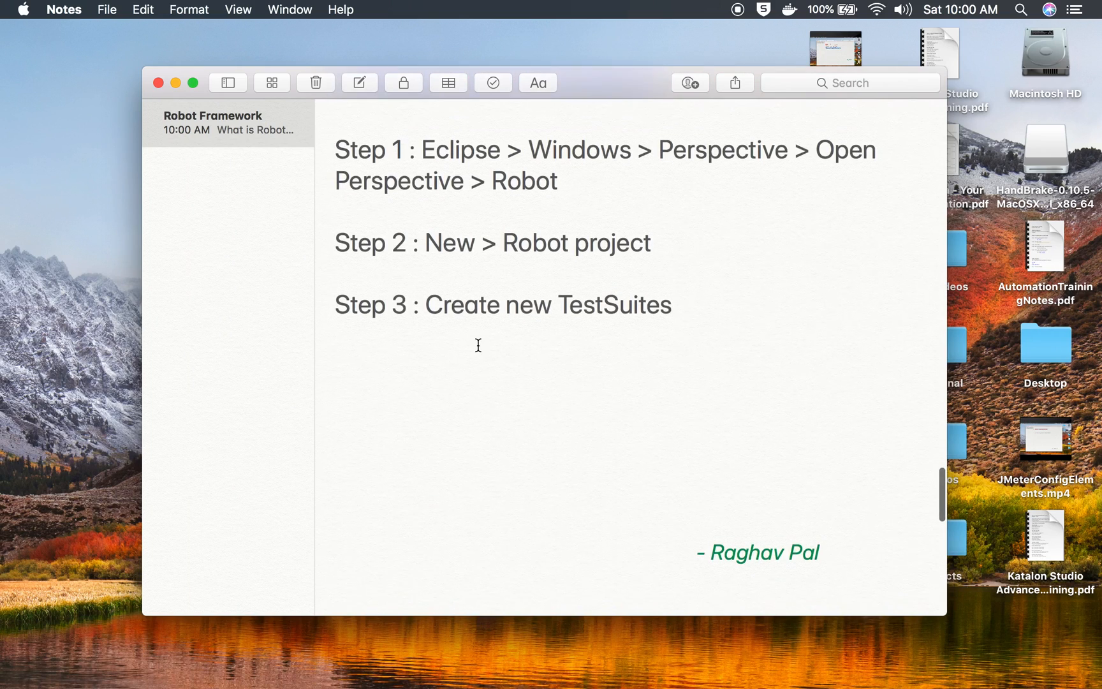